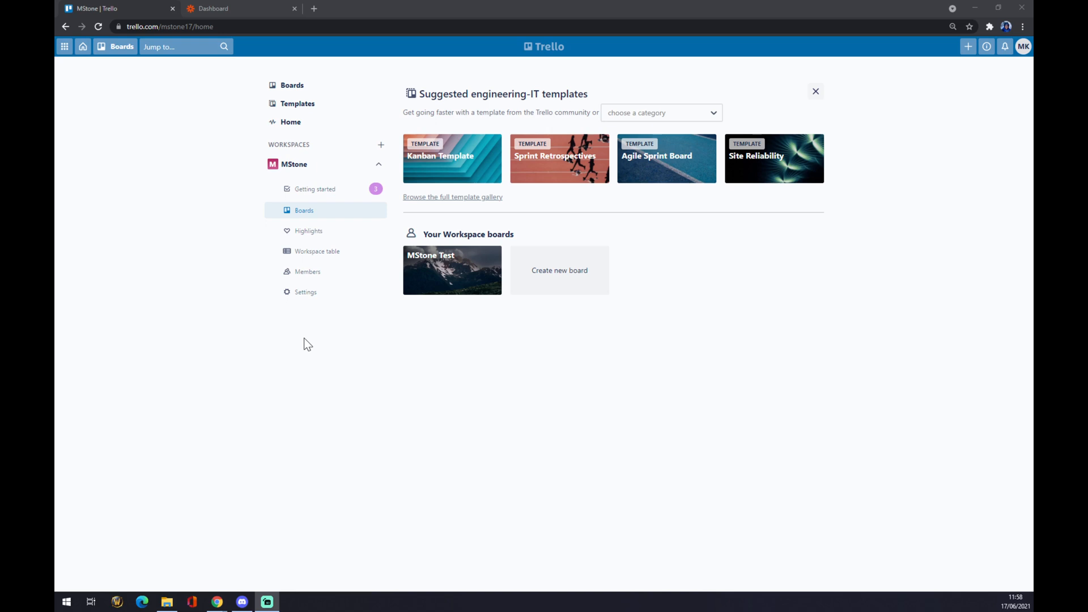
pyautogui.moveTo(630, 200)
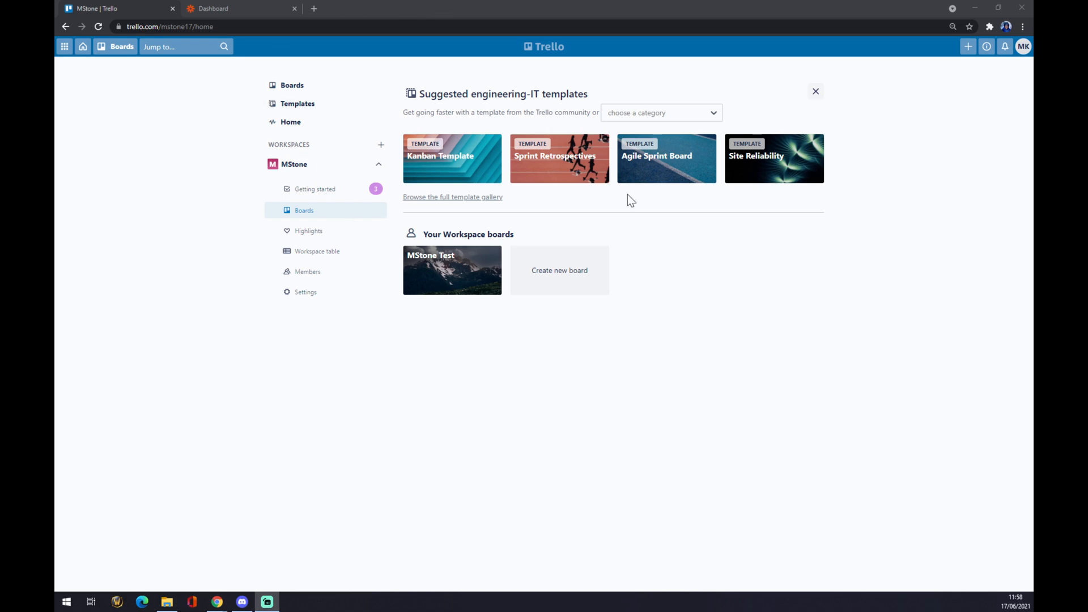
# Browse the MStone workspace boards, open the MStone Test board, and show its board menu
pyautogui.click(291, 84)
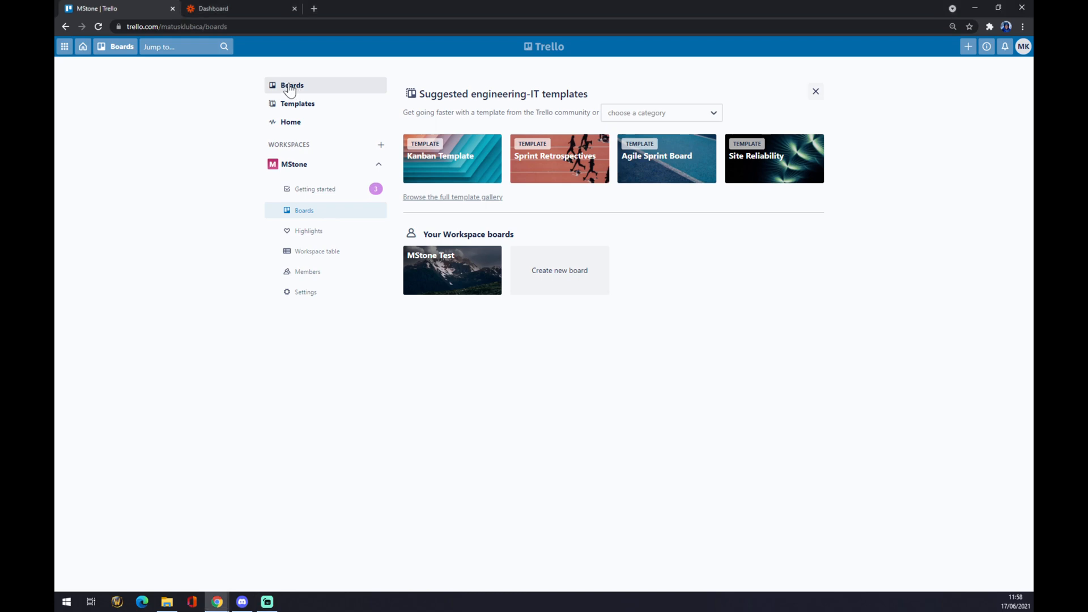
pyautogui.click(292, 84)
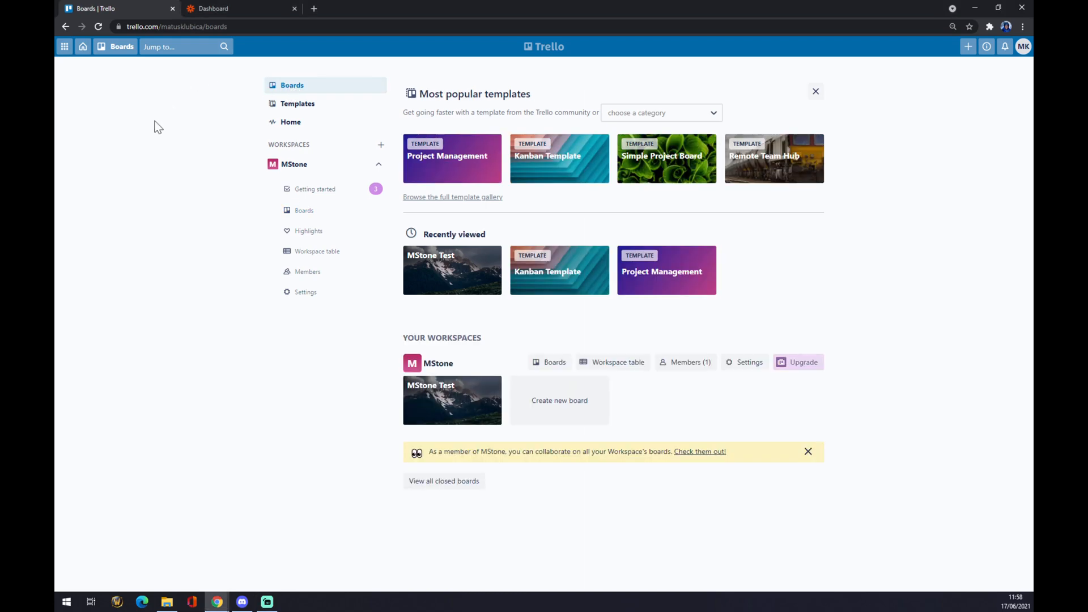
pyautogui.moveTo(316, 189)
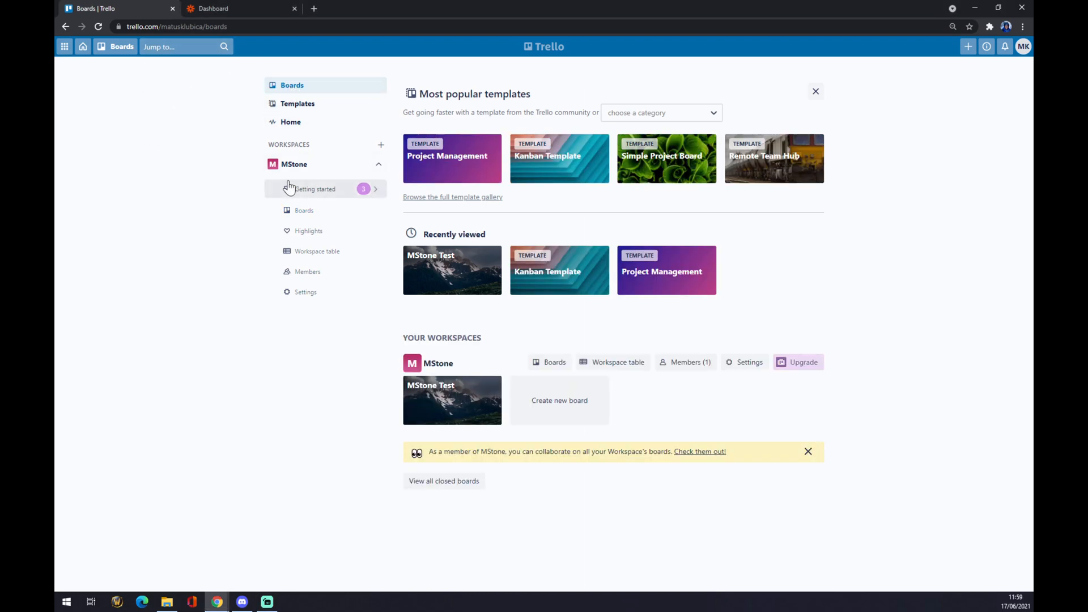
pyautogui.click(314, 189)
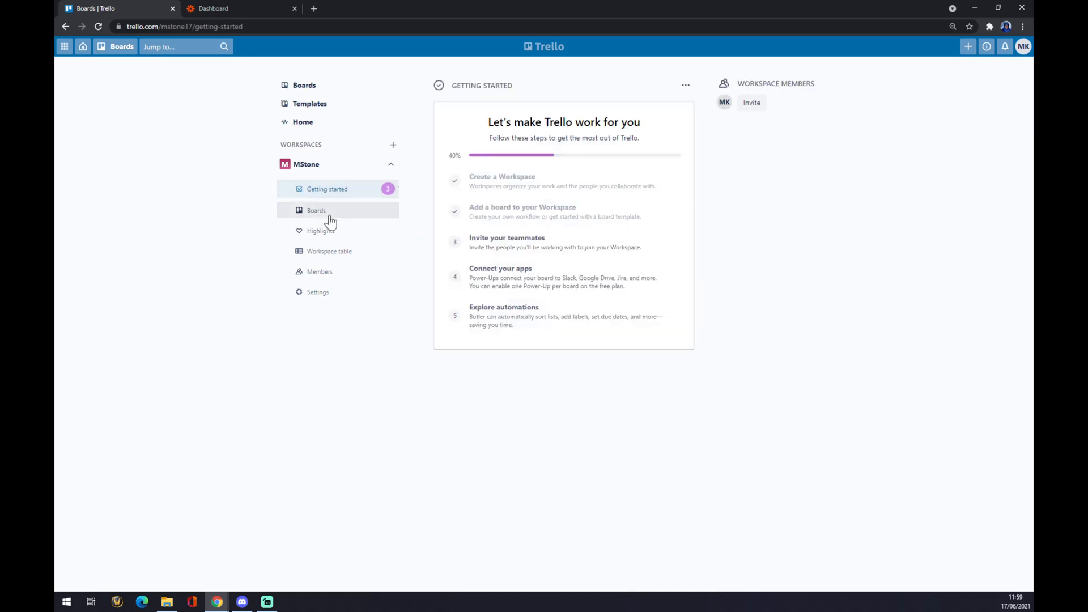
pyautogui.click(316, 210)
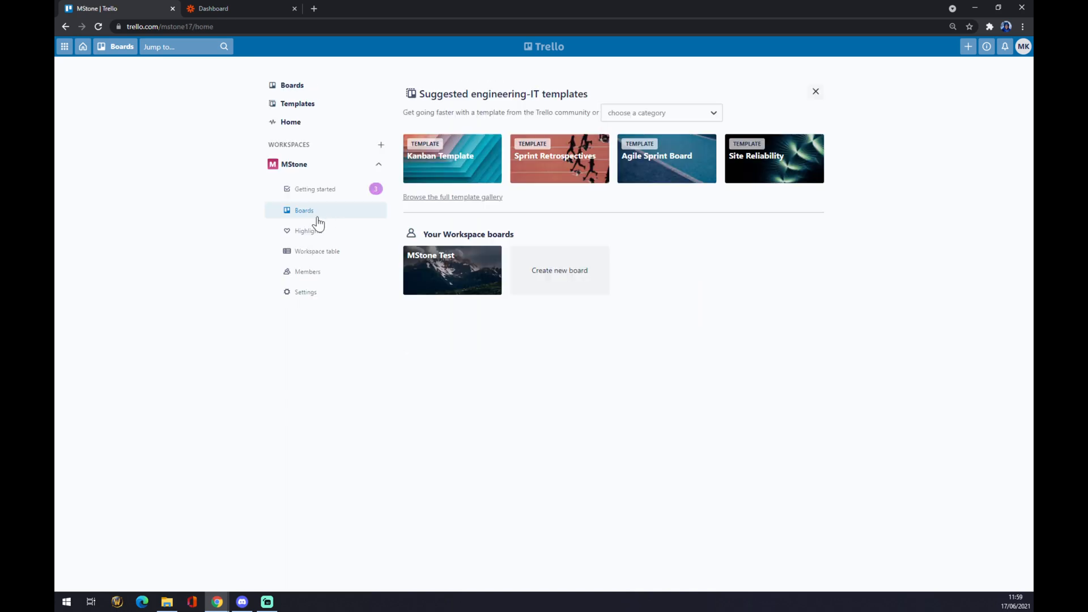
pyautogui.moveTo(559, 288)
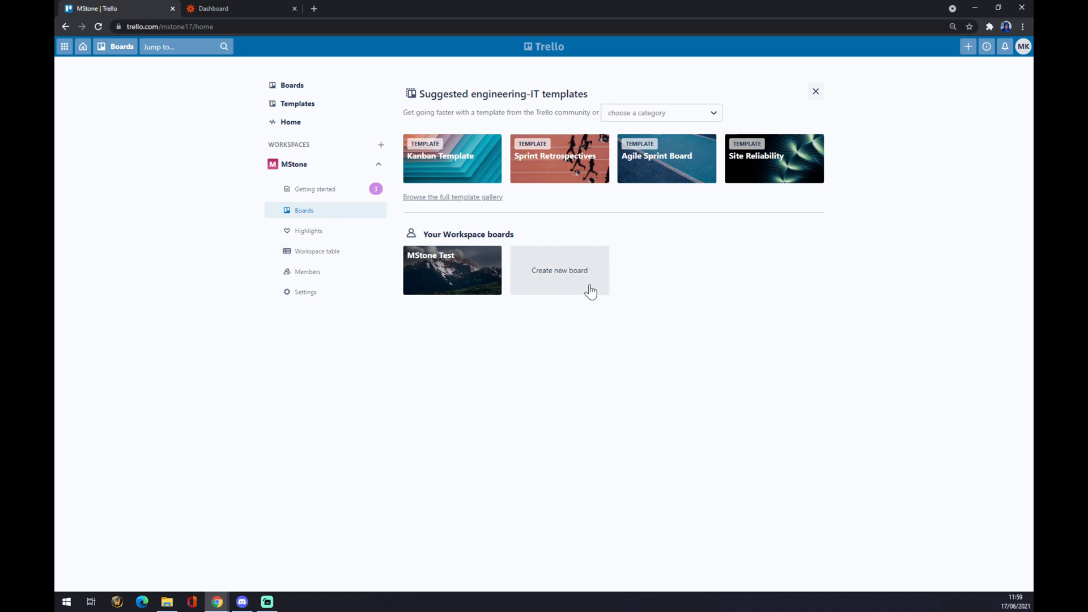
pyautogui.moveTo(452, 270)
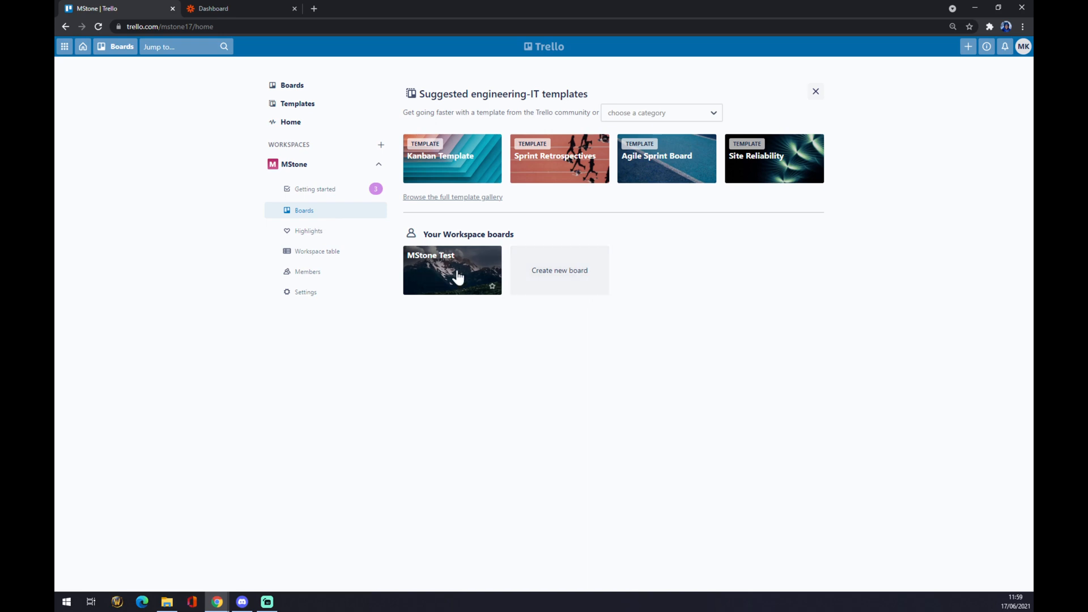
pyautogui.click(452, 270)
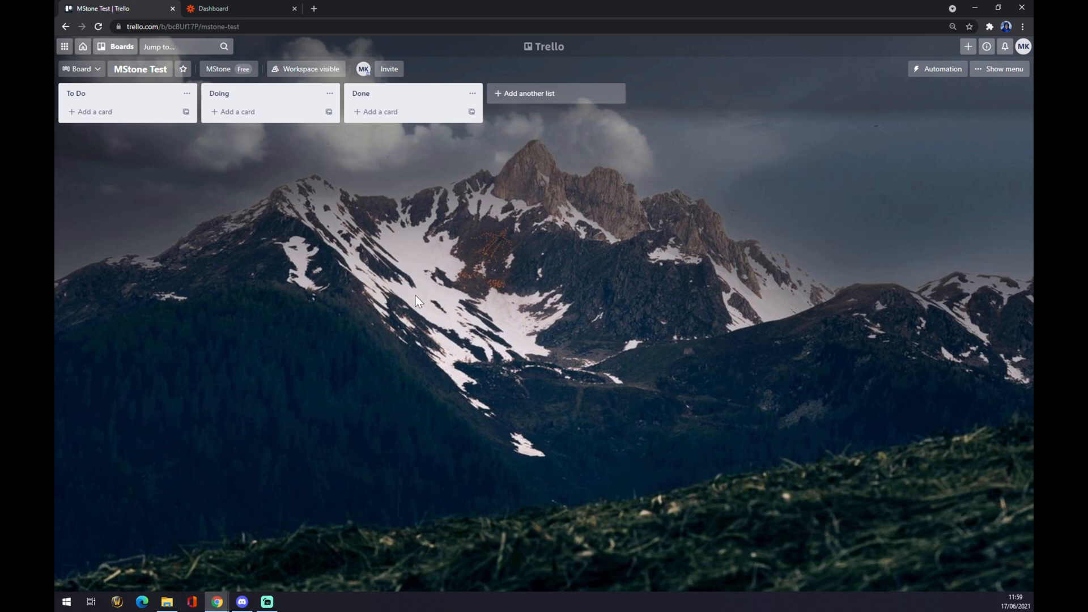
pyautogui.moveTo(380, 234)
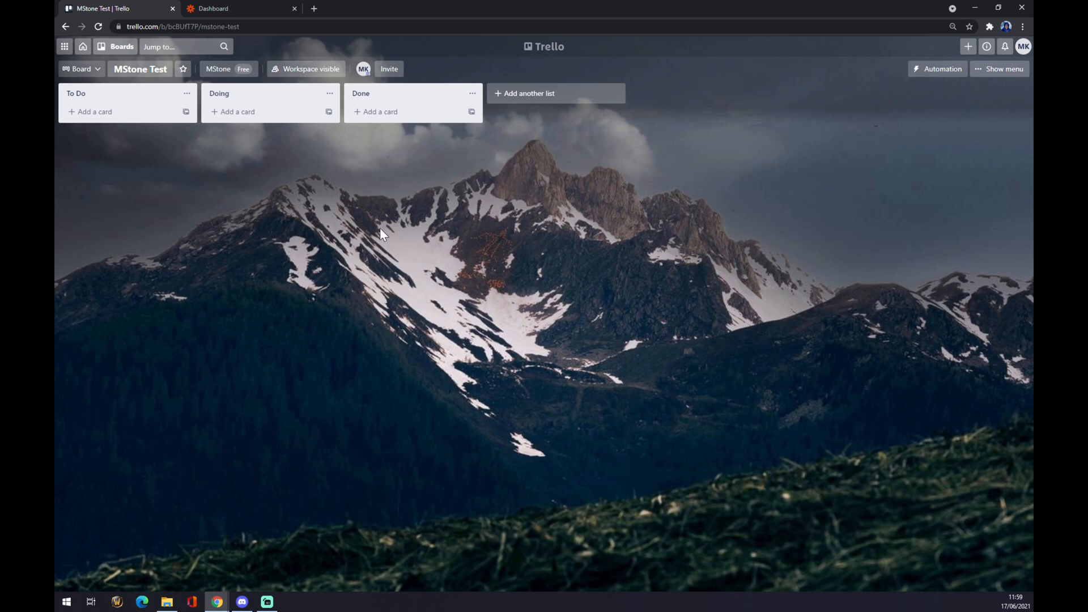
pyautogui.moveTo(1004, 69)
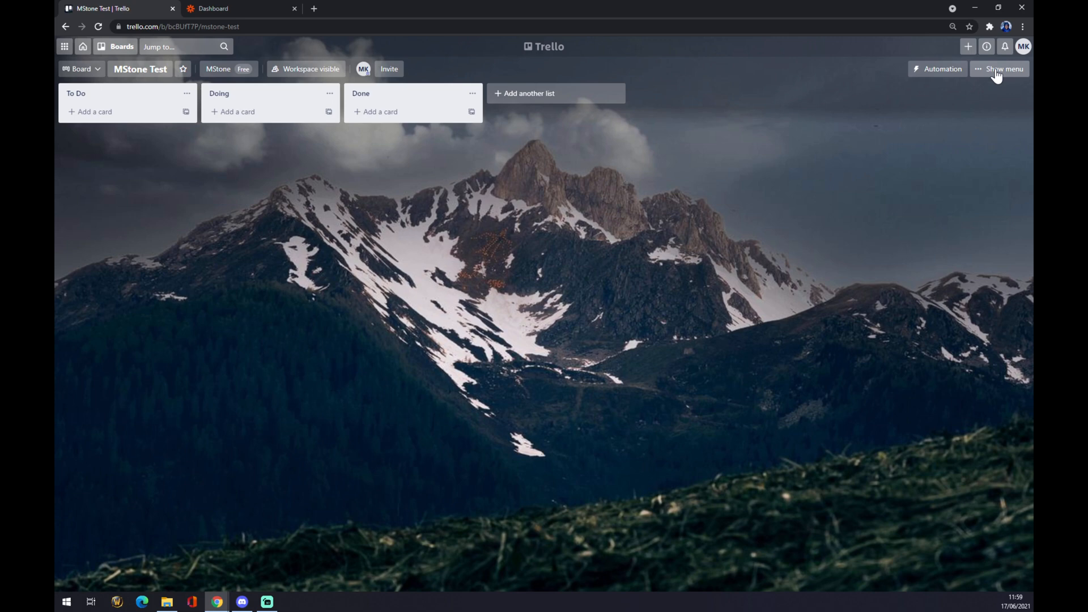
pyautogui.click(1002, 69)
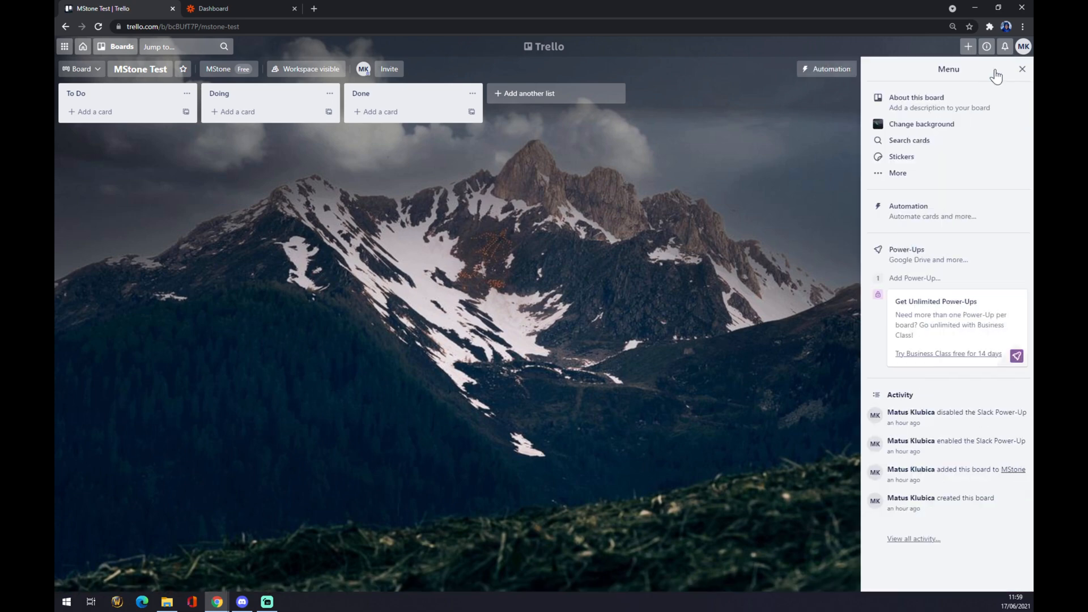
pyautogui.moveTo(974, 75)
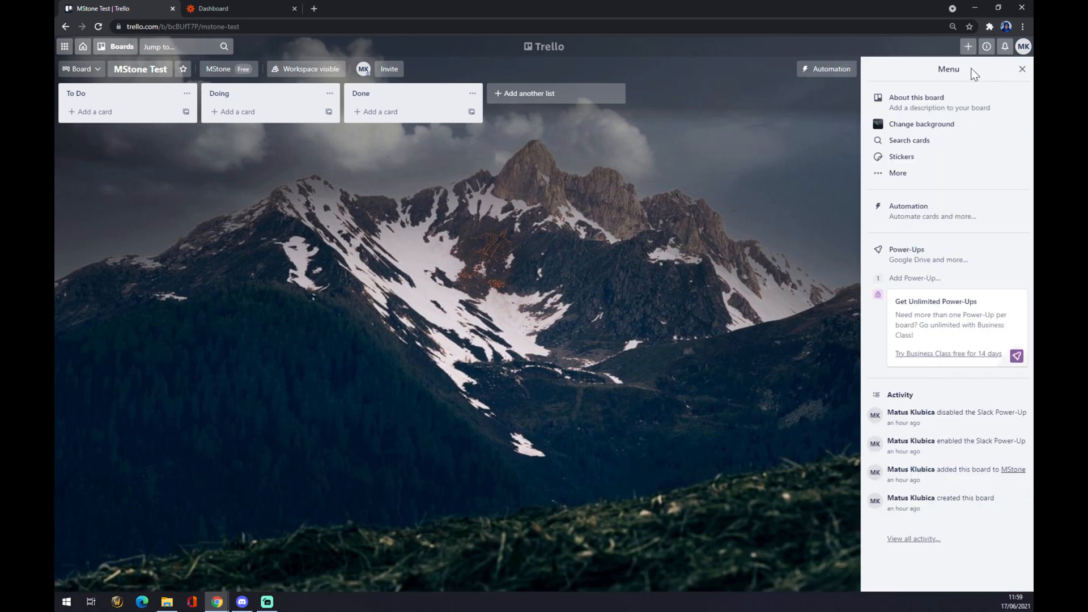
pyautogui.moveTo(914, 277)
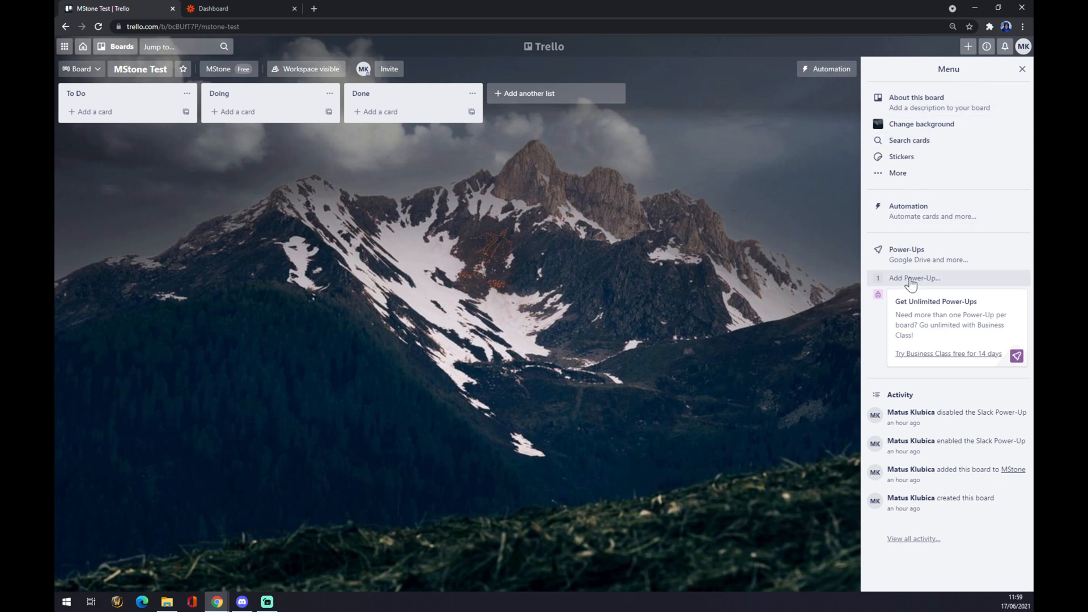
pyautogui.moveTo(923, 254)
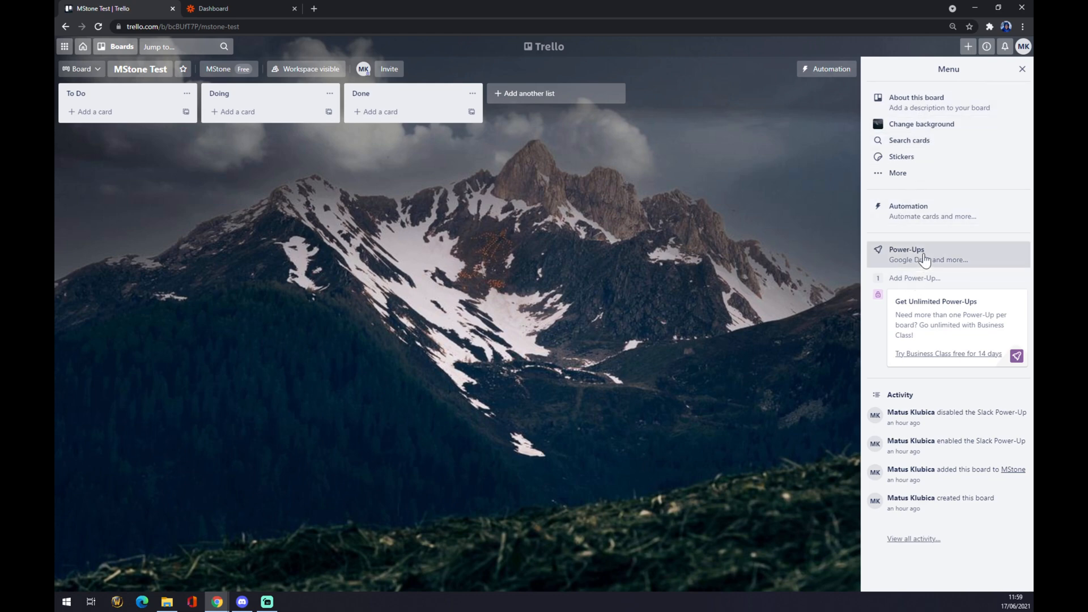
# Go to Power-Ups, close the board menu, and search the directory for 'teams'
pyautogui.click(906, 249)
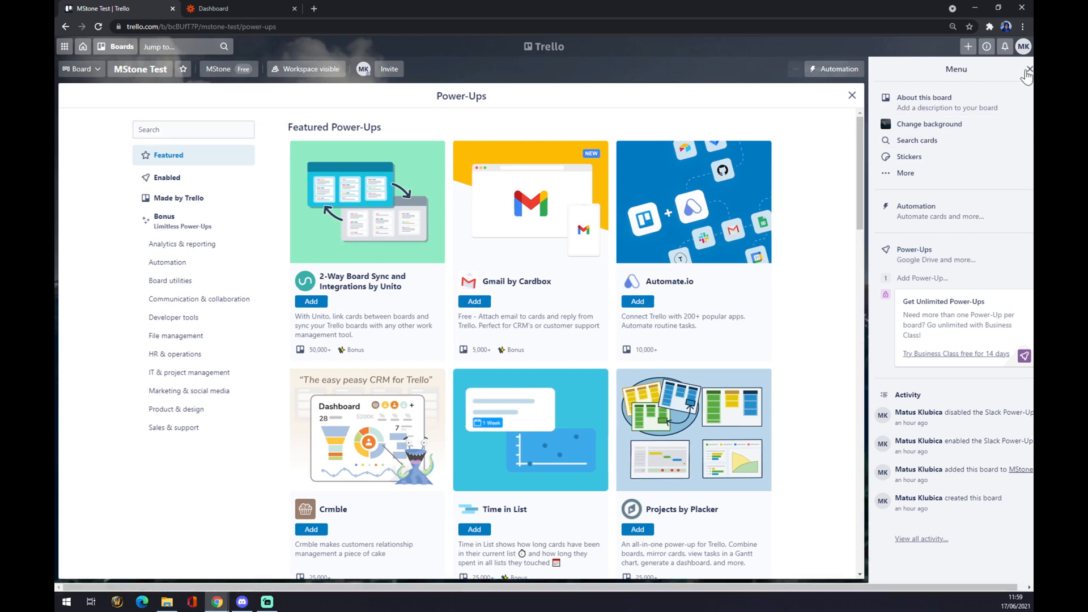
pyautogui.click(1030, 68)
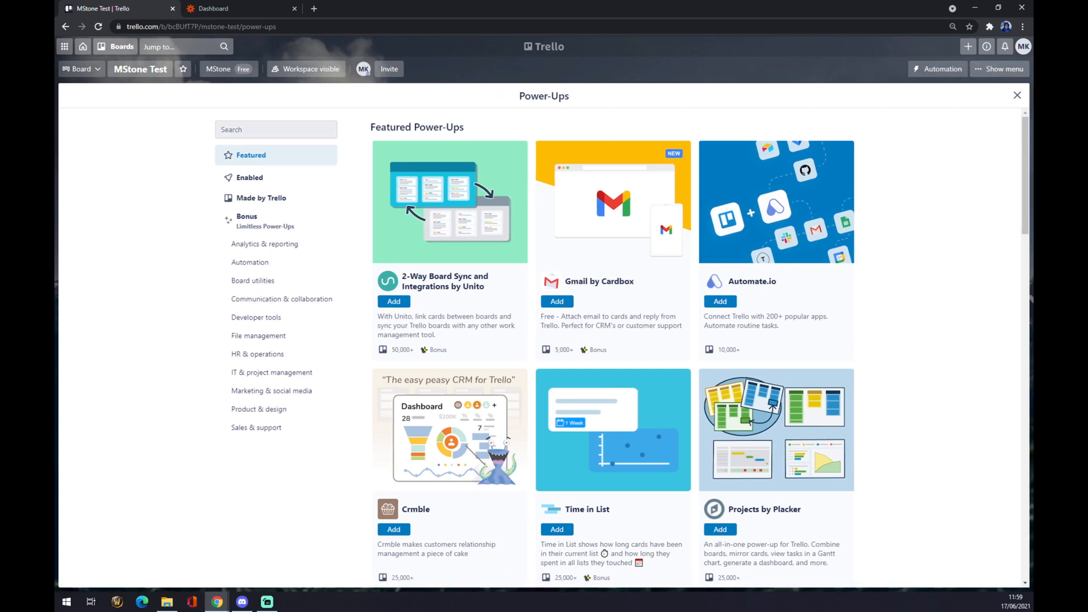
pyautogui.click(276, 130)
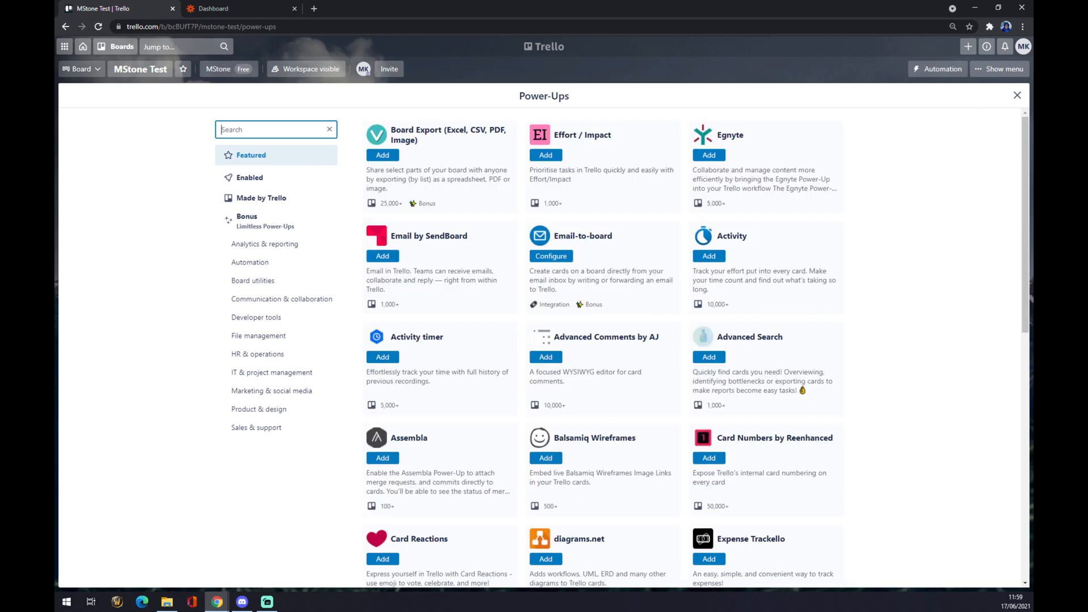
pyautogui.write('team')
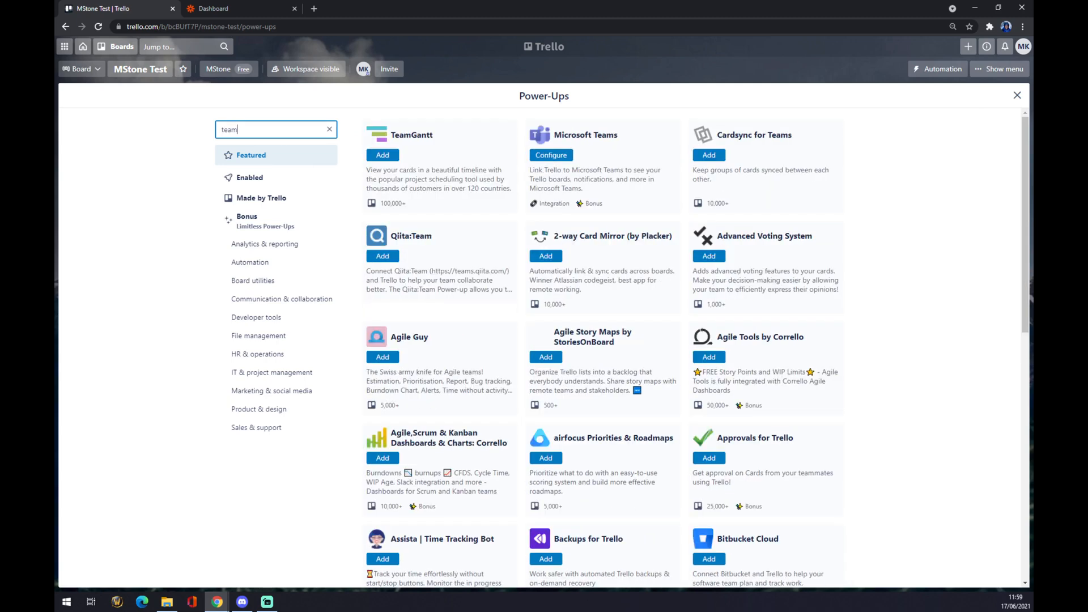
pyautogui.write('s')
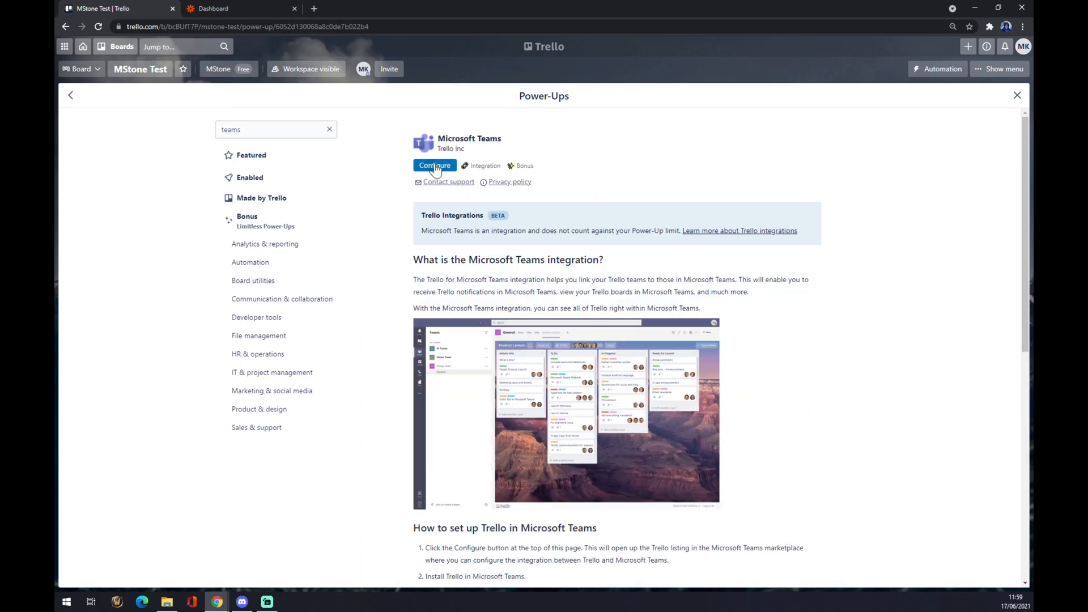
pyautogui.click(434, 165)
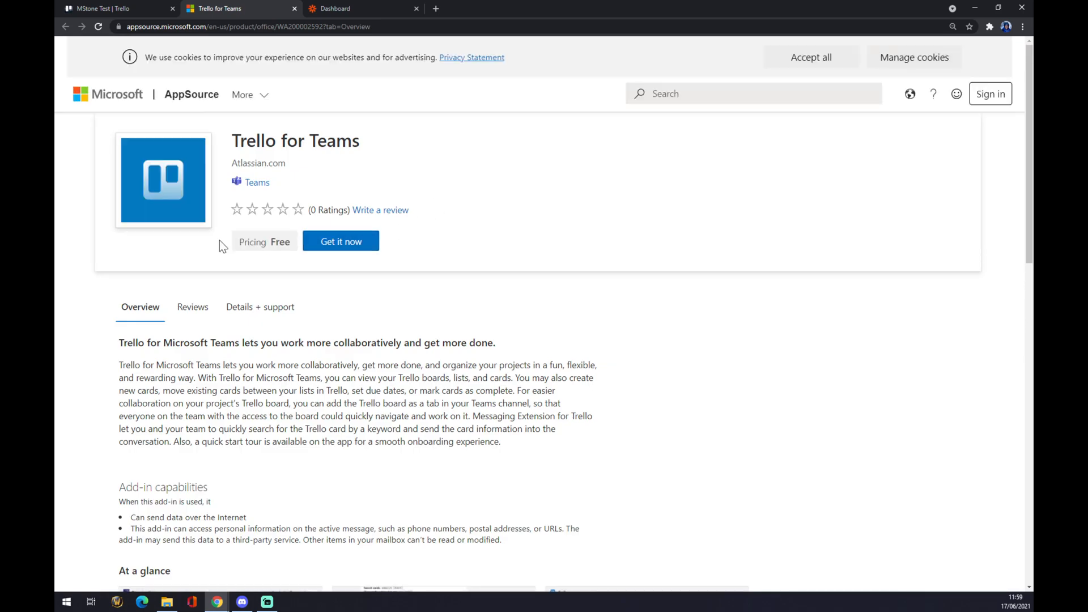
pyautogui.moveTo(395, 254)
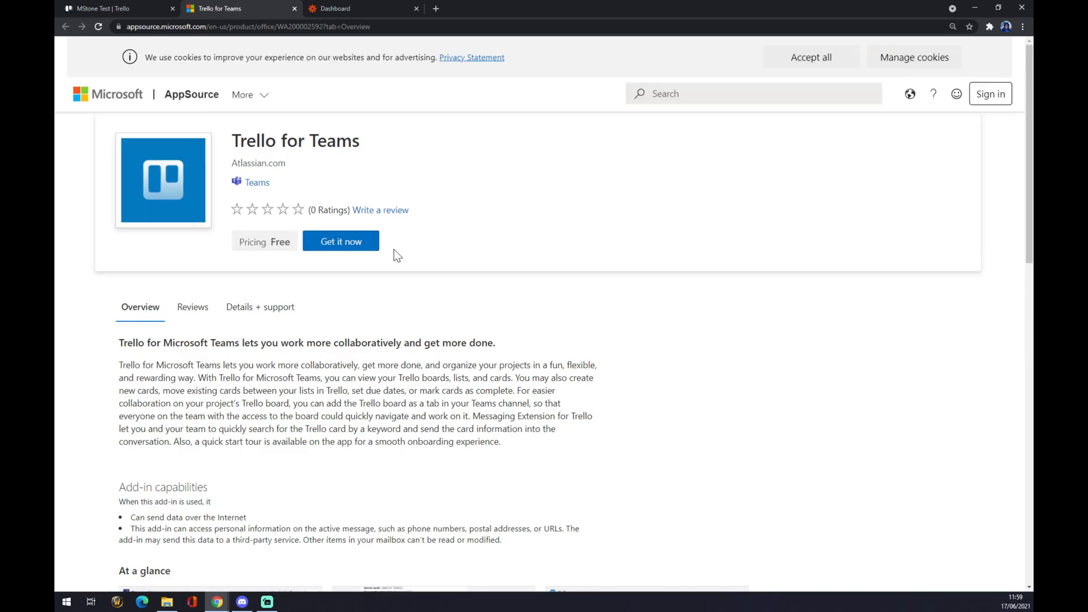
pyautogui.moveTo(408, 263)
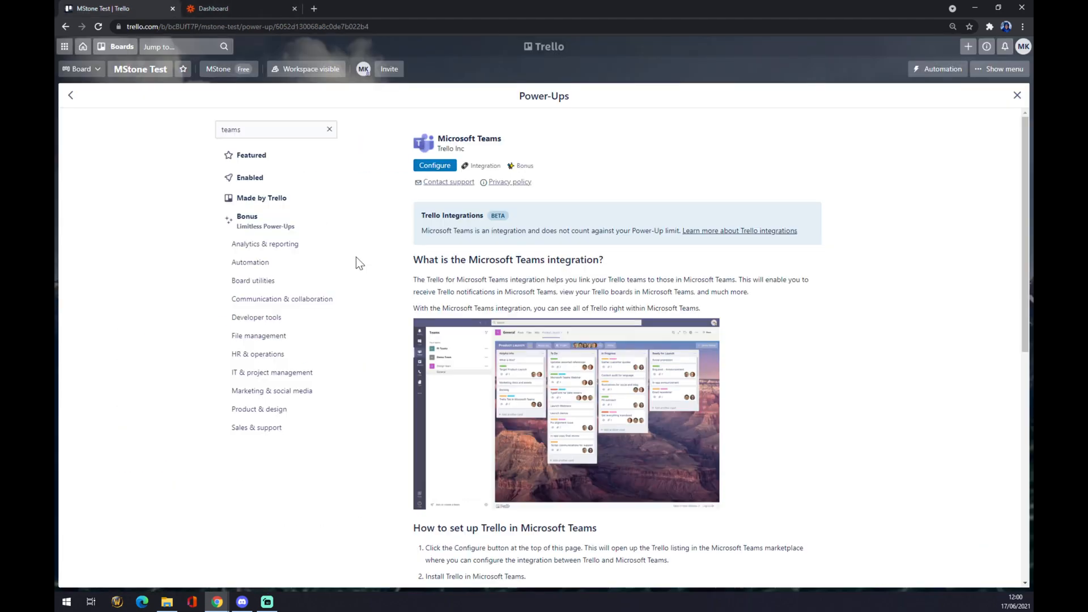
pyautogui.moveTo(294, 201)
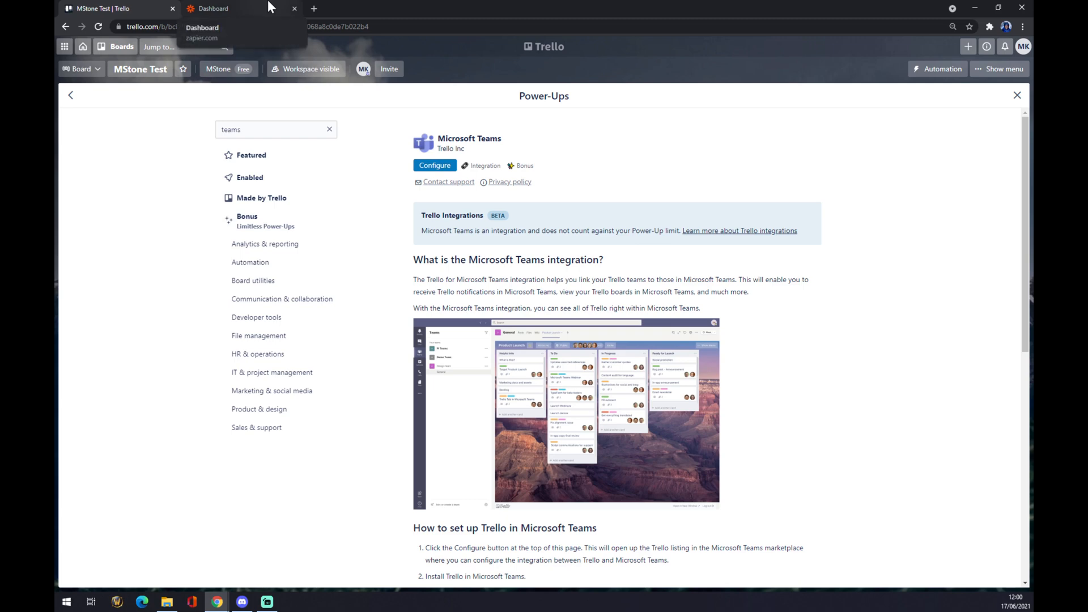
# Switch to the Zapier Dashboard browser tab
pyautogui.click(213, 8)
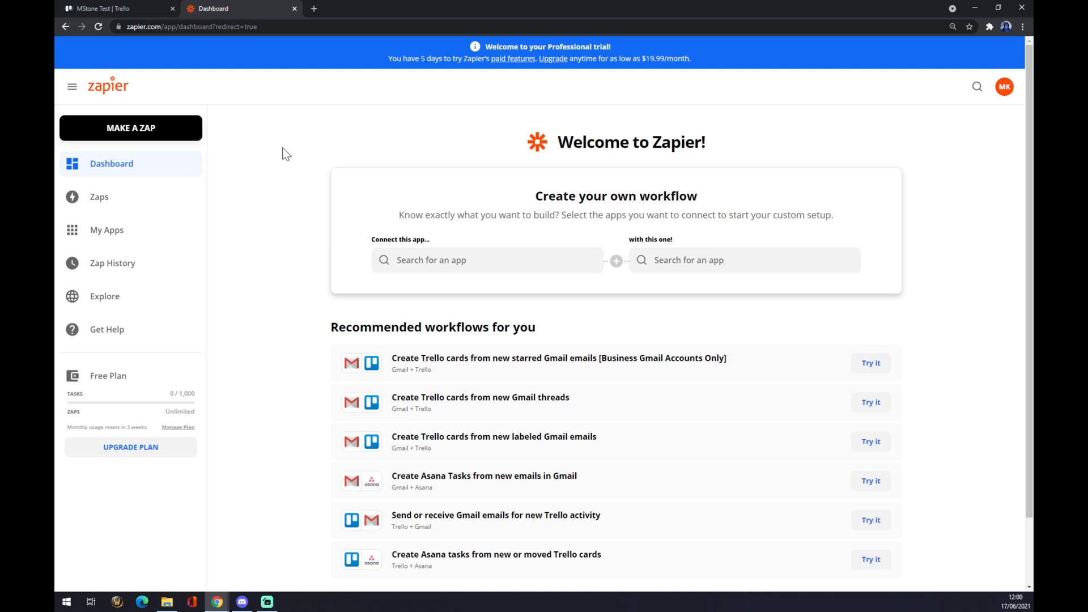
pyautogui.moveTo(131, 128)
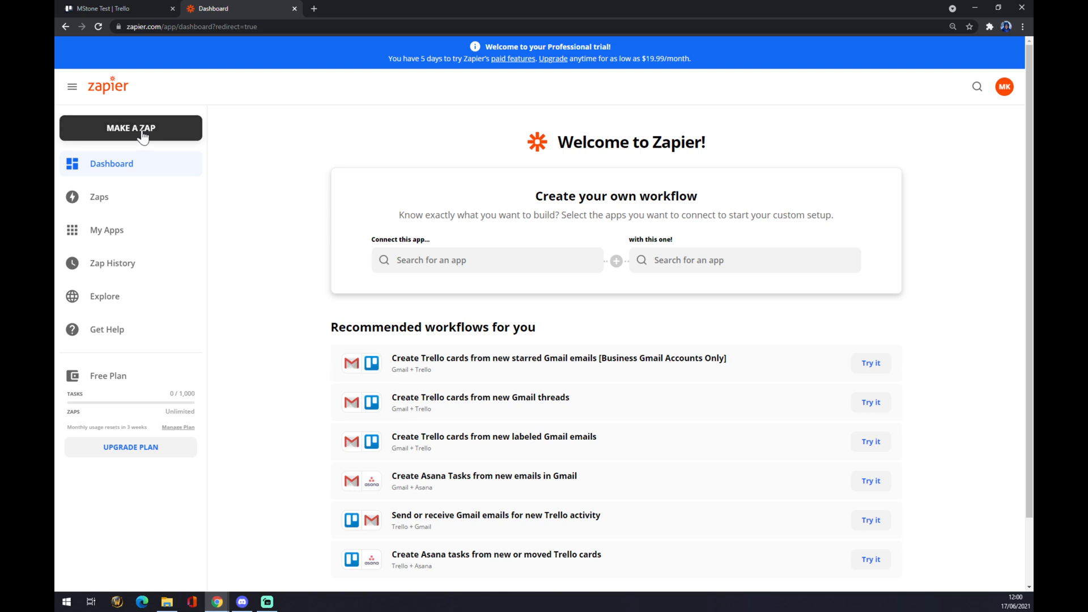
# Make a new zap and name it 'trello to teams'
pyautogui.click(131, 128)
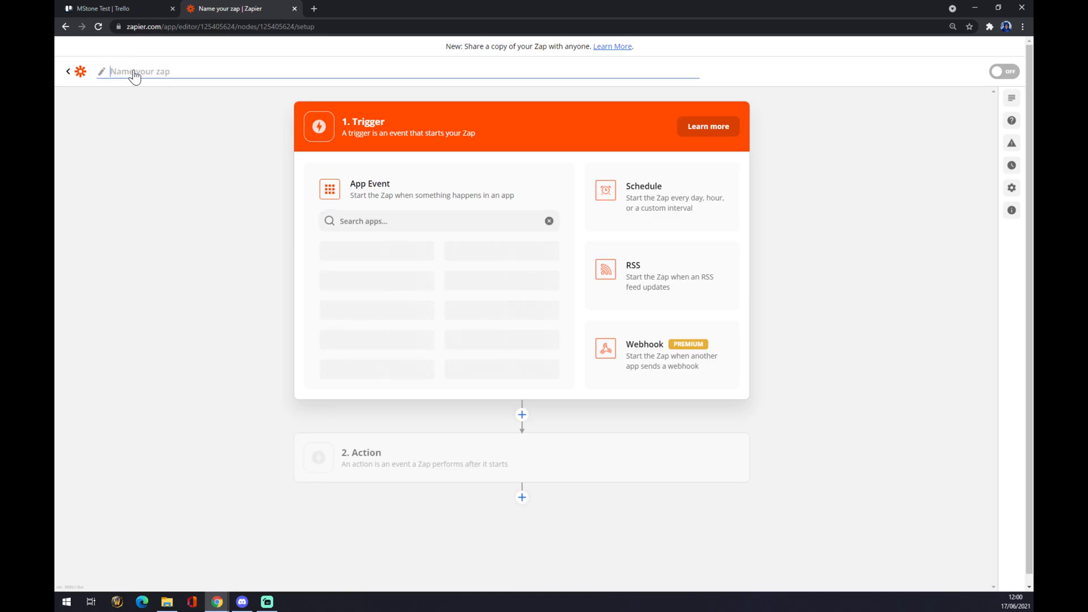
pyautogui.write('t')
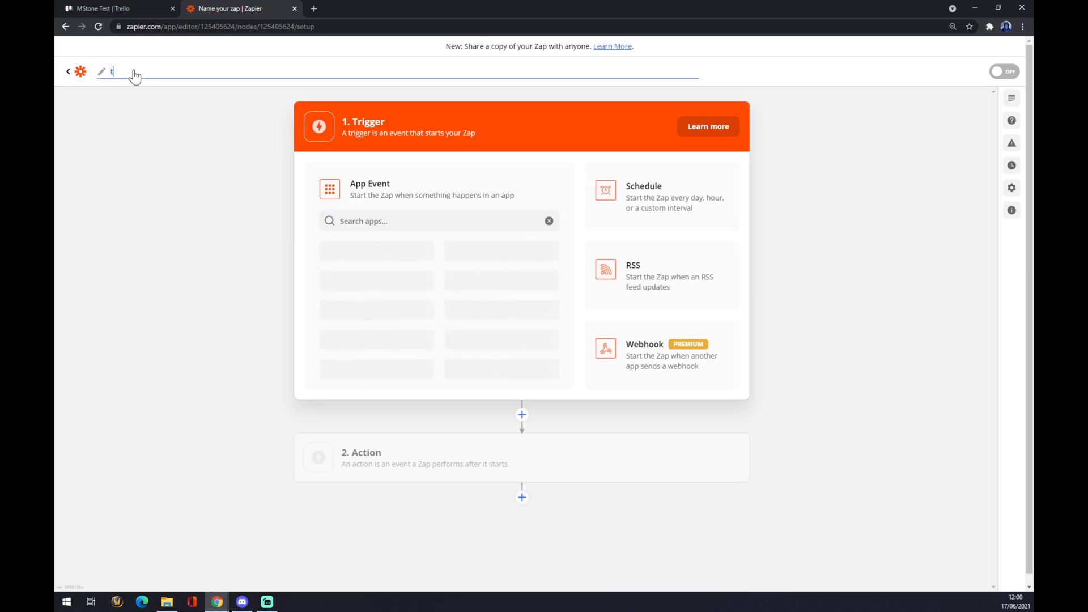
pyautogui.write('rello to teams')
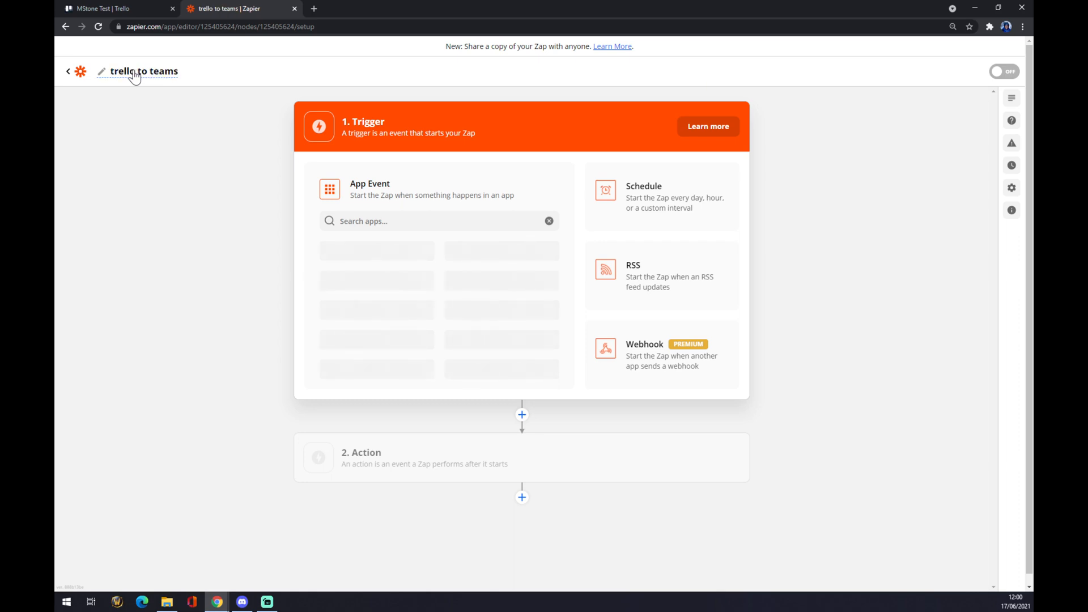
pyautogui.click(439, 221)
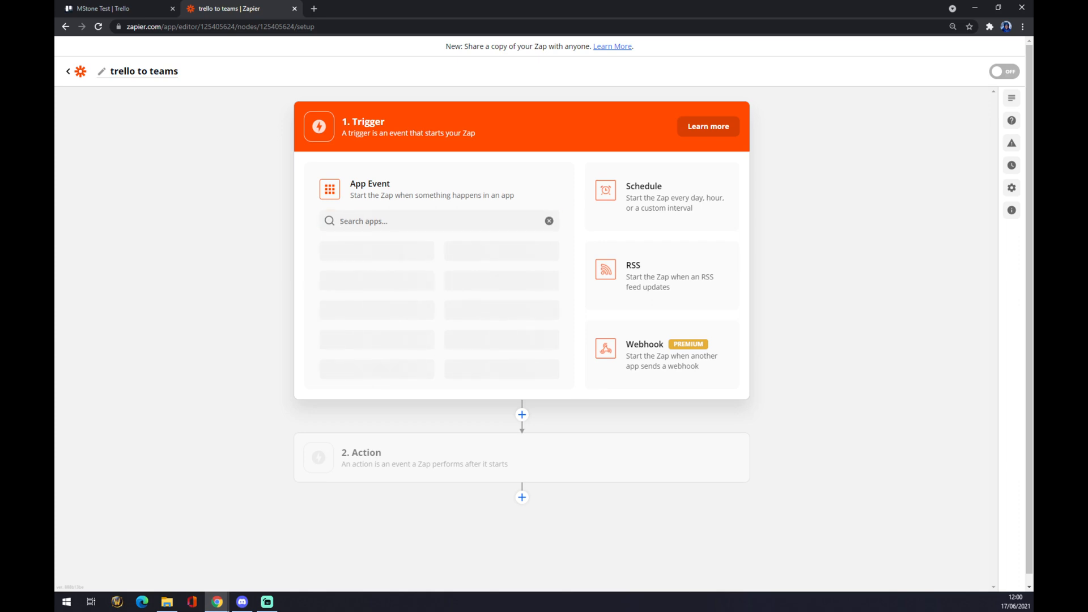
# Search the trigger apps for 'trello' and choose Trello as the trigger app
pyautogui.click(439, 221)
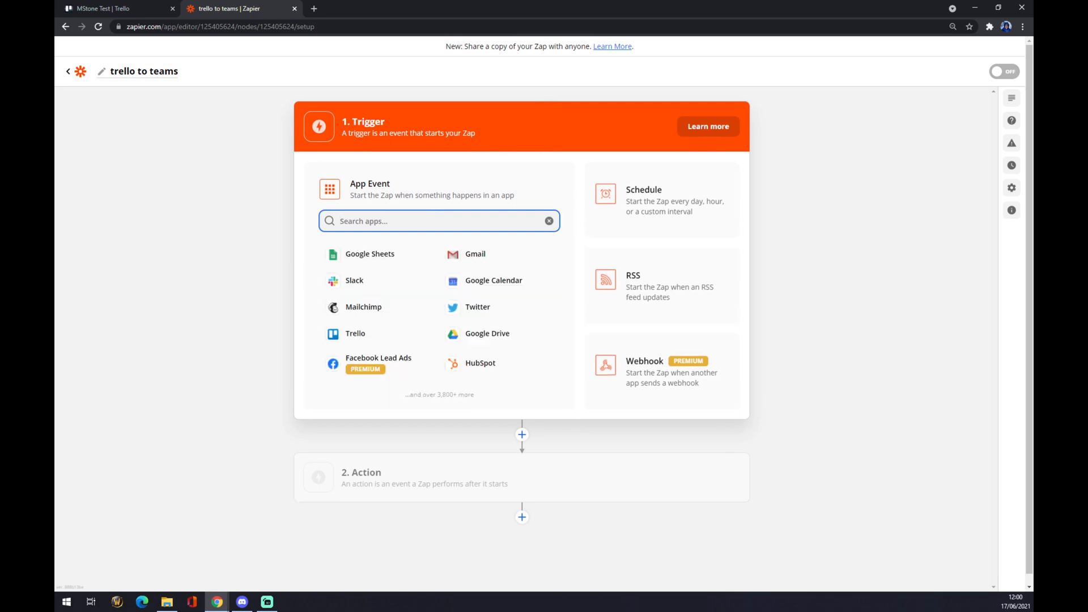
pyautogui.write('t')
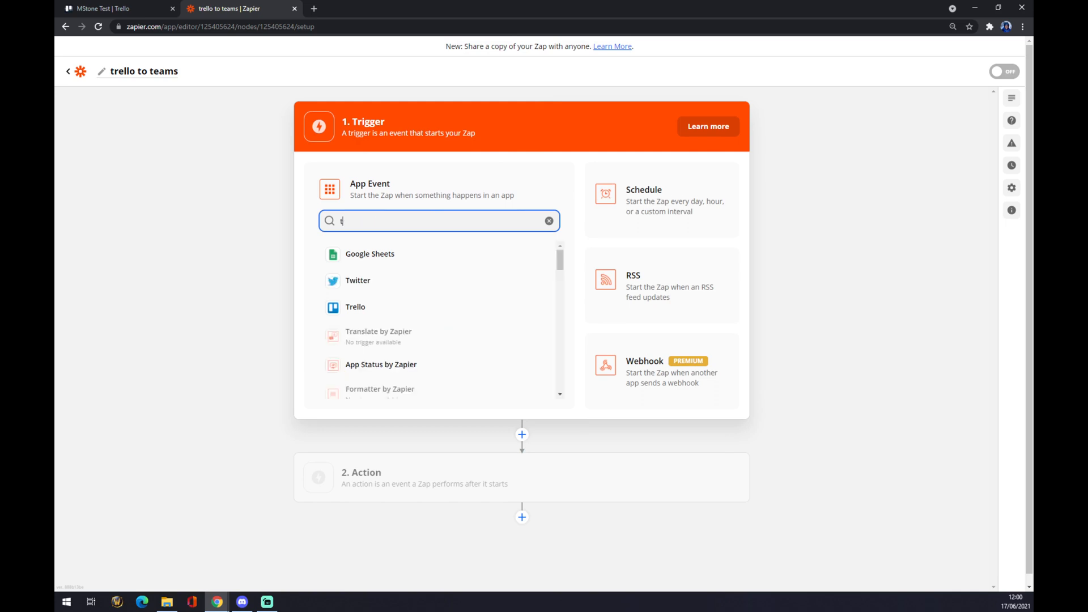
pyautogui.write('rello')
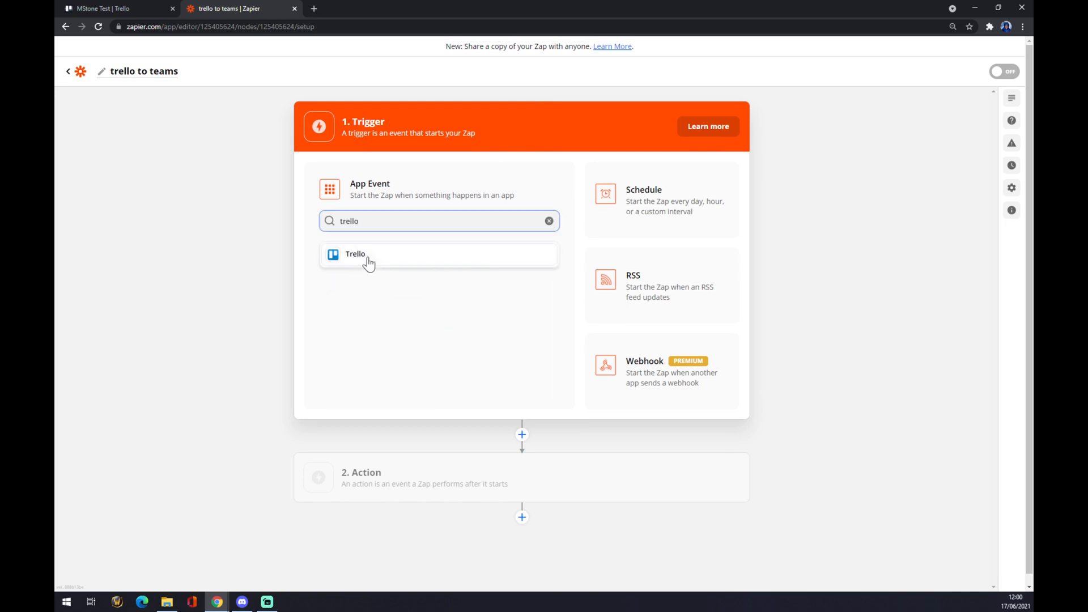
pyautogui.click(355, 254)
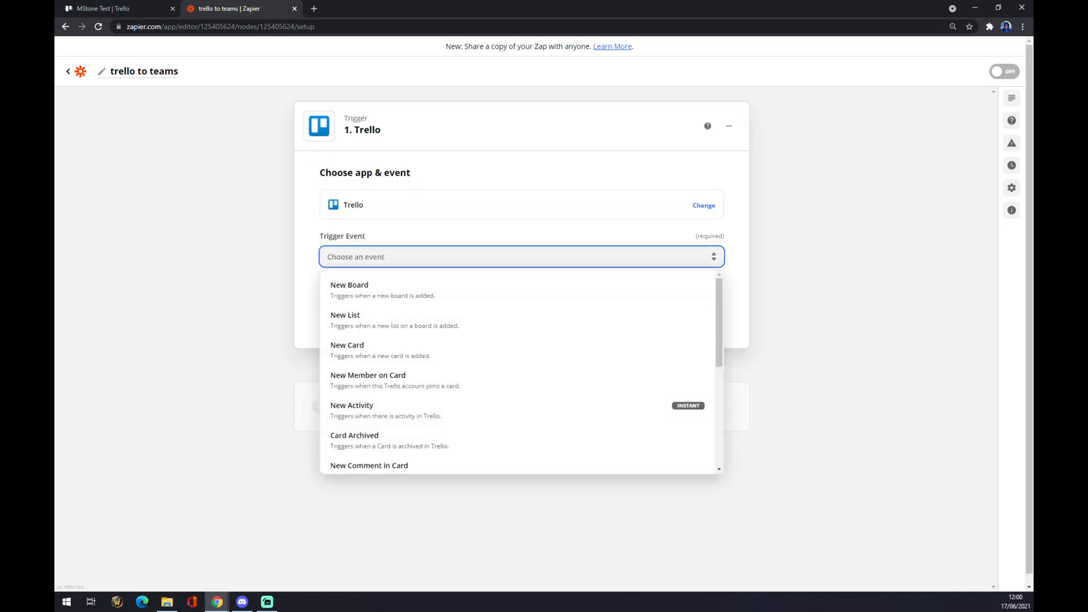
pyautogui.moveTo(361, 290)
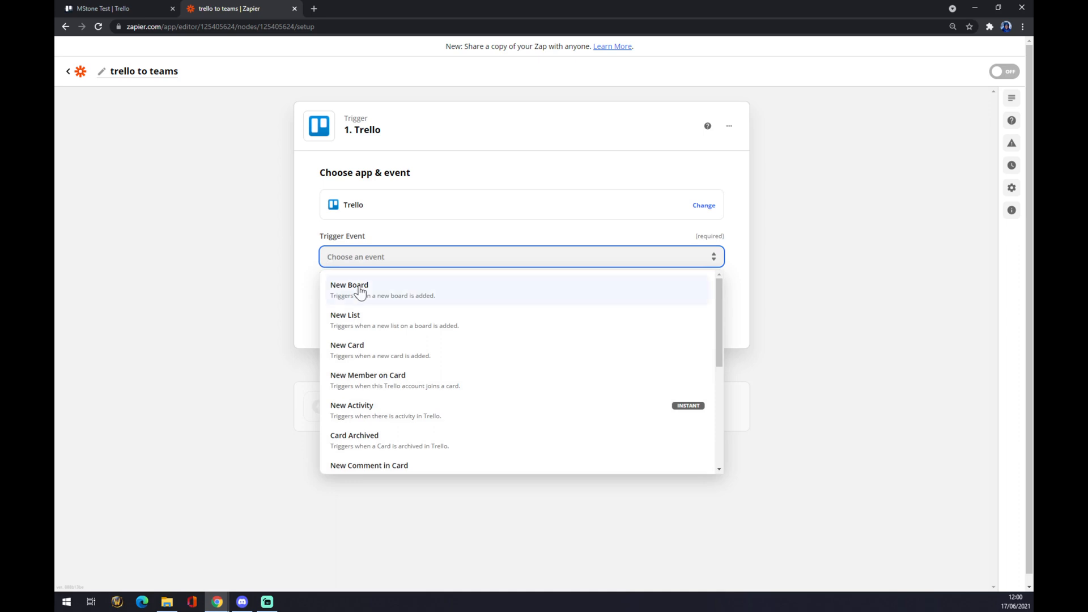
pyautogui.moveTo(374, 410)
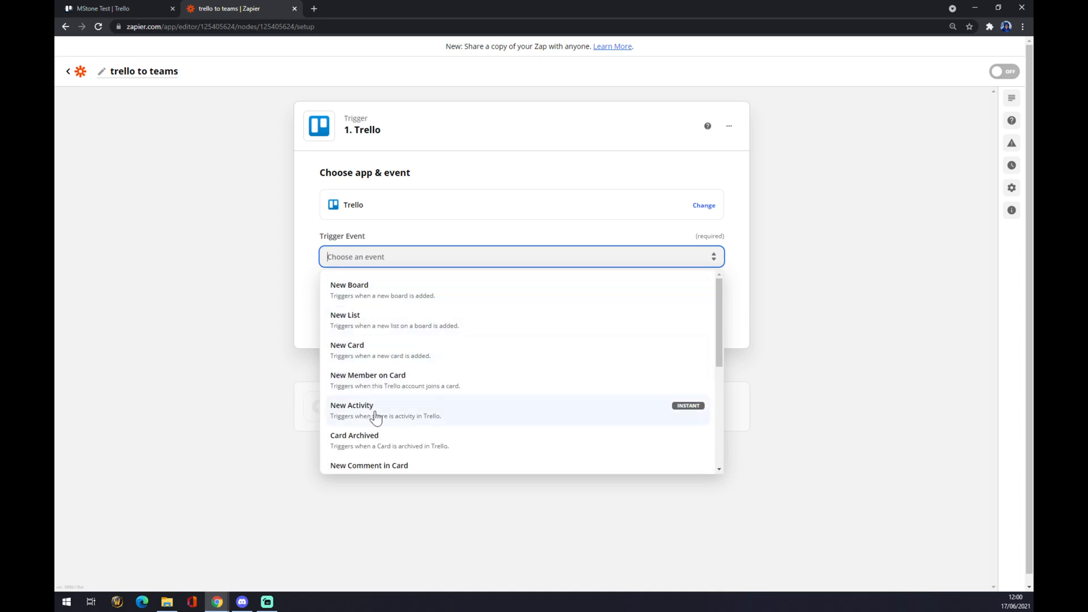
# Set the trigger event to New Activity and select the connected Trello account
pyautogui.click(375, 410)
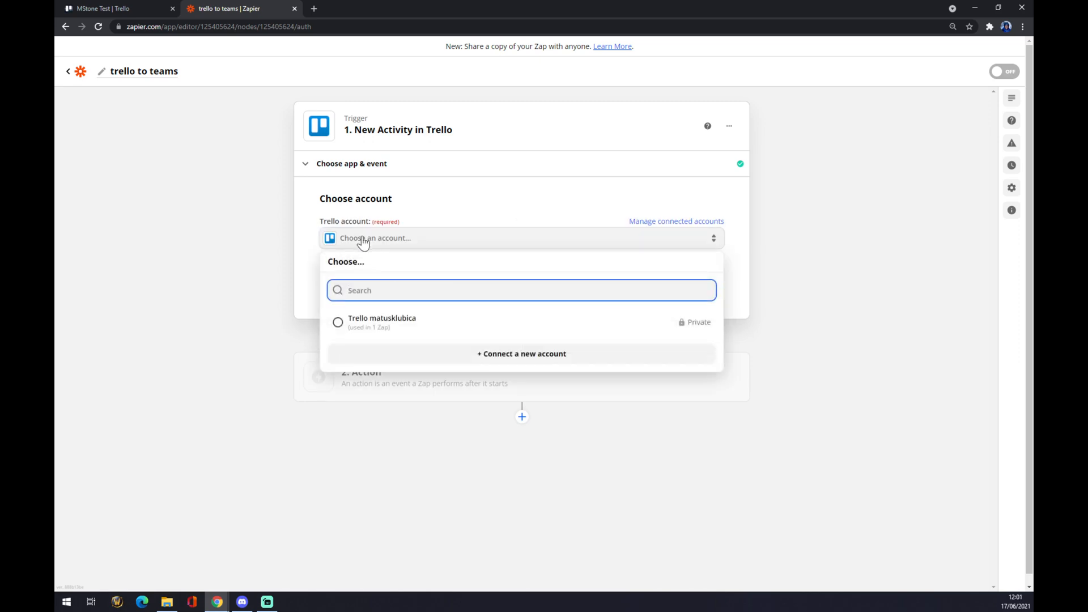
pyautogui.click(338, 322)
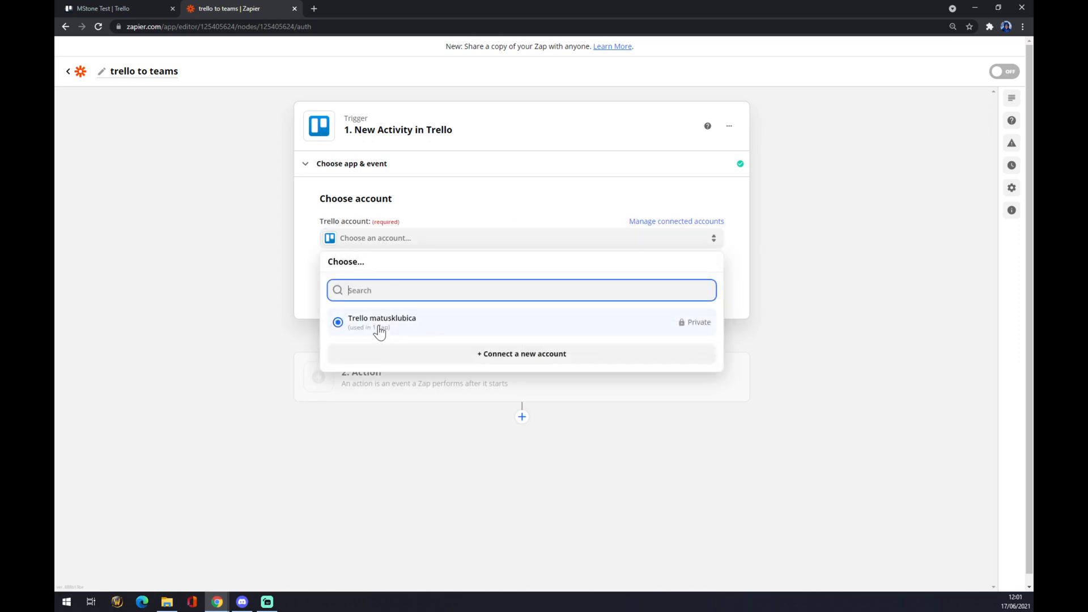
pyautogui.click(381, 321)
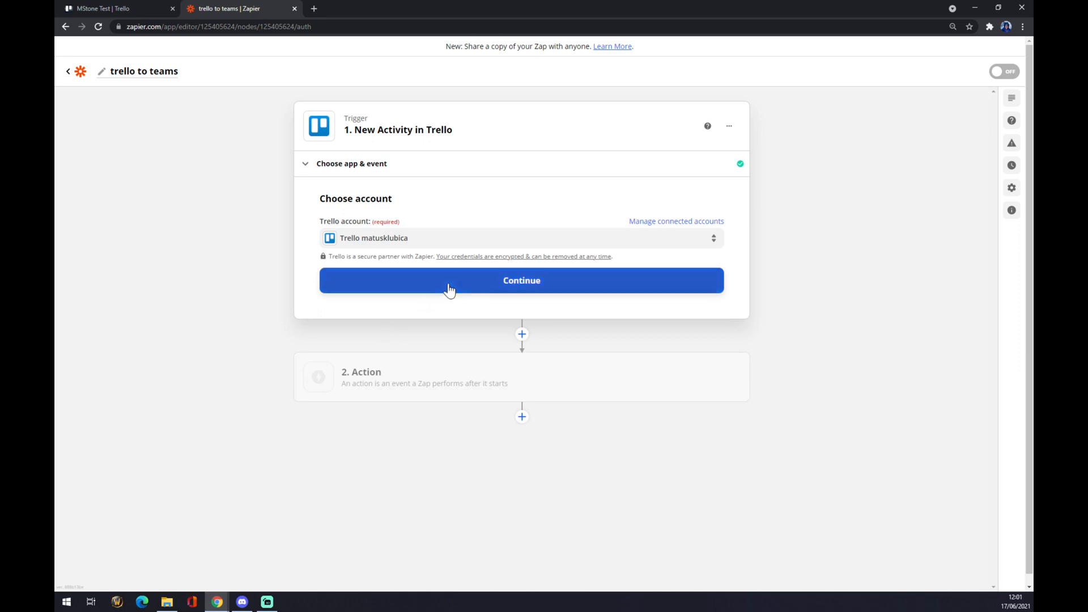
pyautogui.click(521, 280)
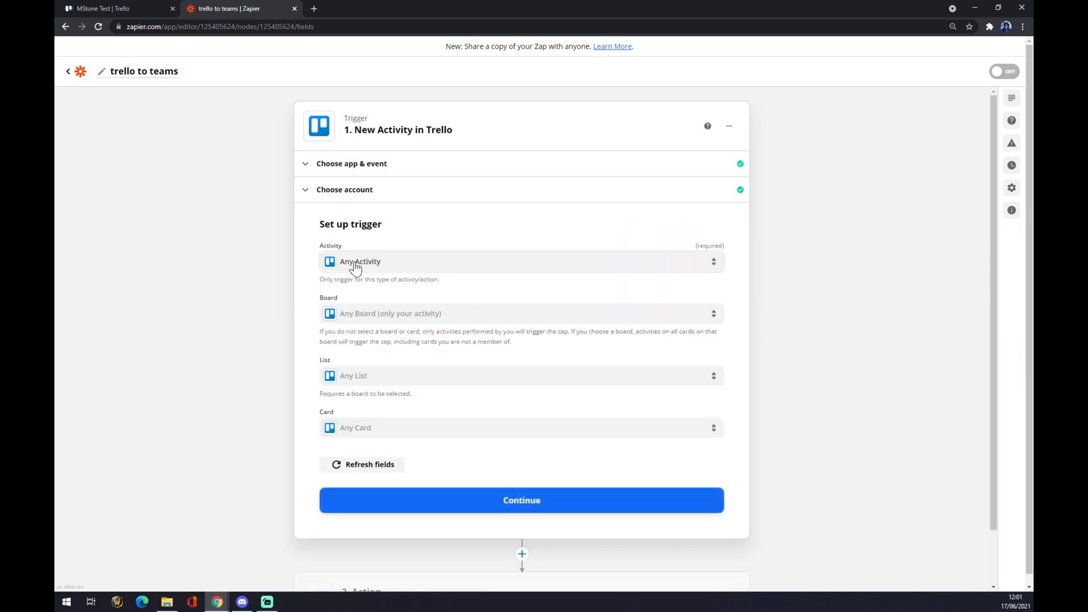
pyautogui.moveTo(396, 277)
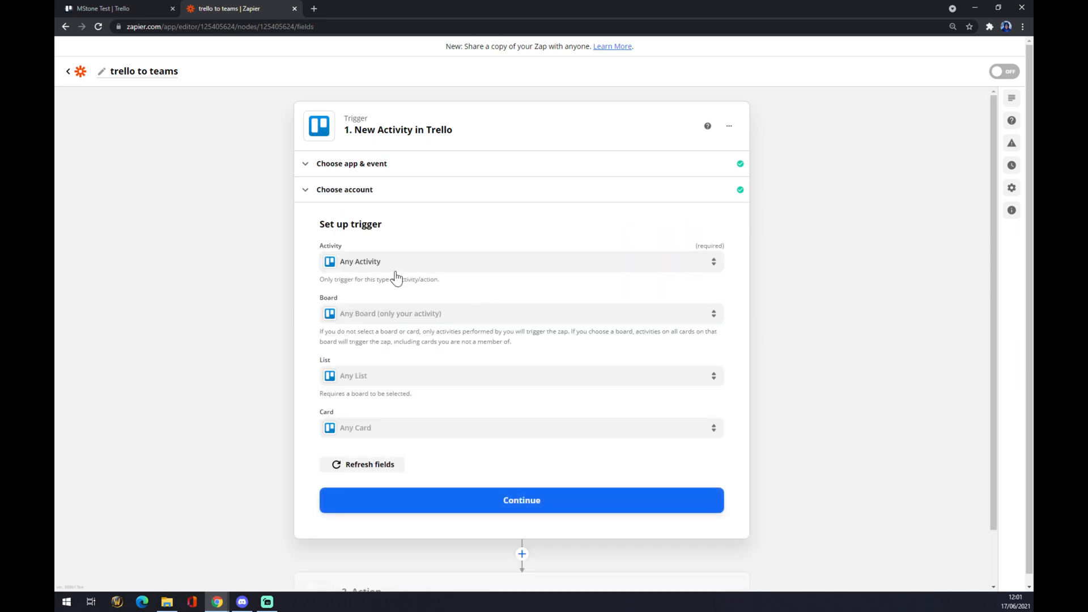
# Review the Activity and Board choices, checking the MStone Test board in Trello's tab
pyautogui.click(521, 261)
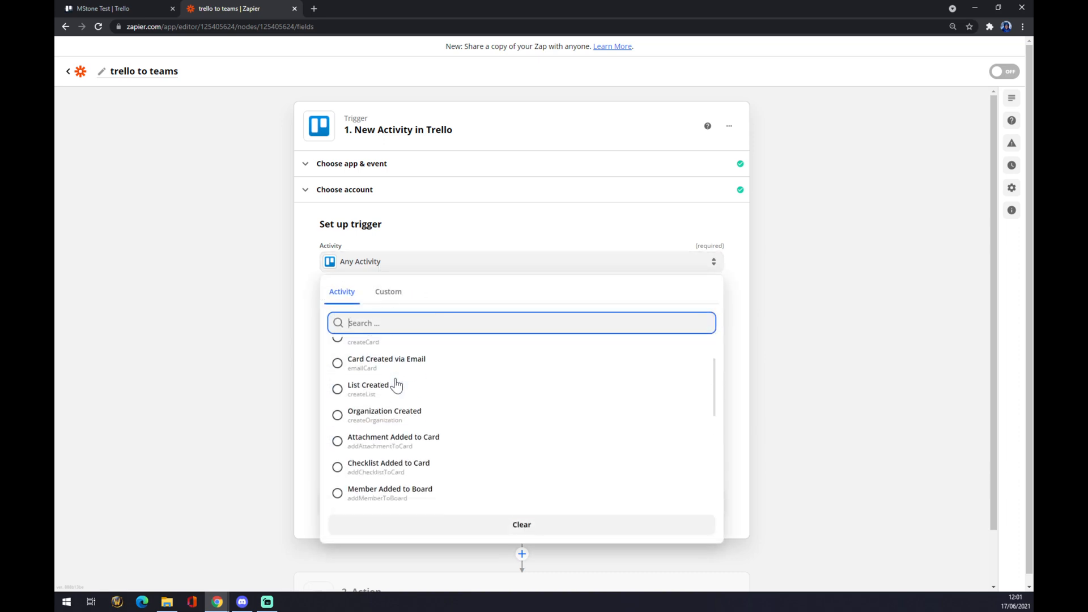
pyautogui.scroll(-3)
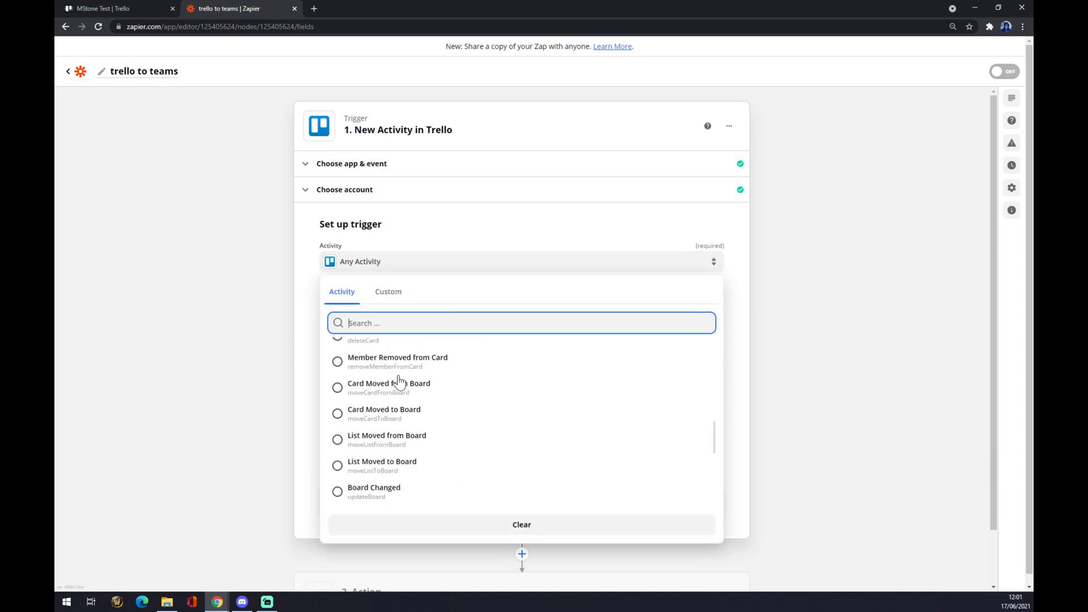
pyautogui.click(424, 223)
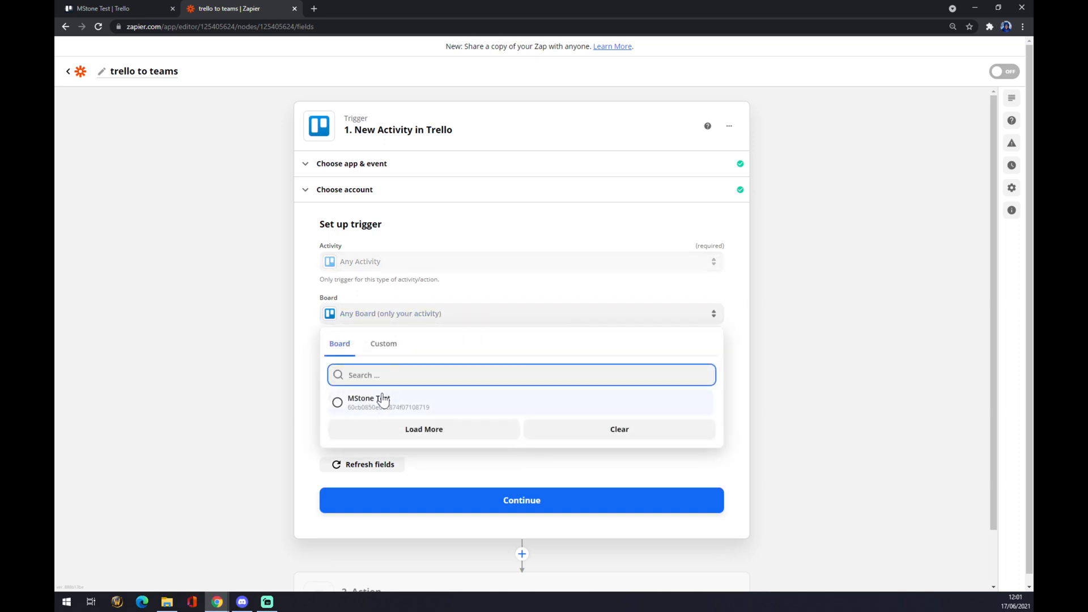
pyautogui.click(111, 8)
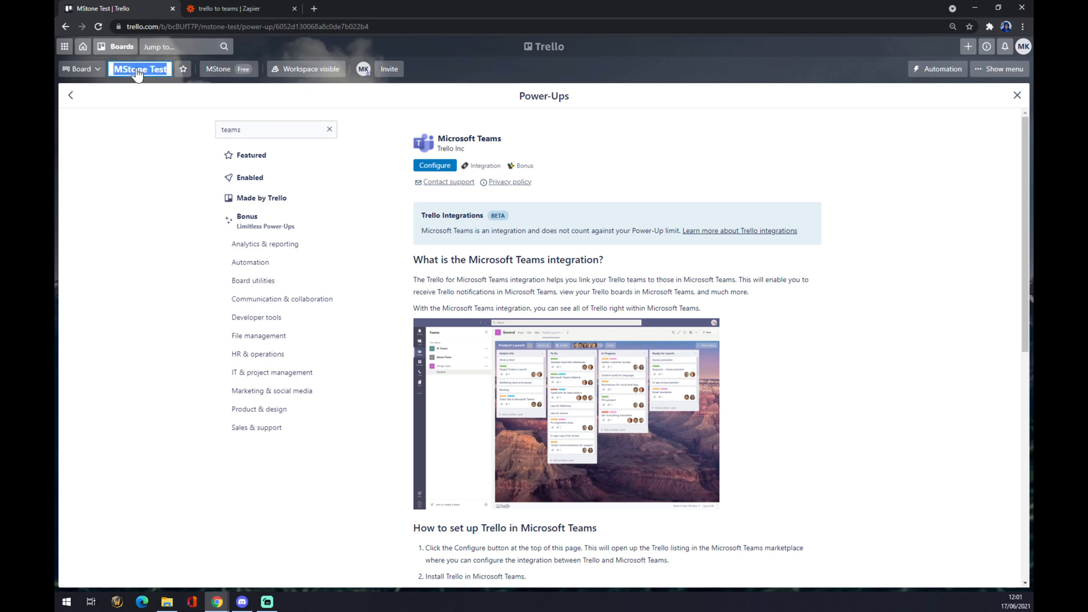
pyautogui.moveTo(131, 43)
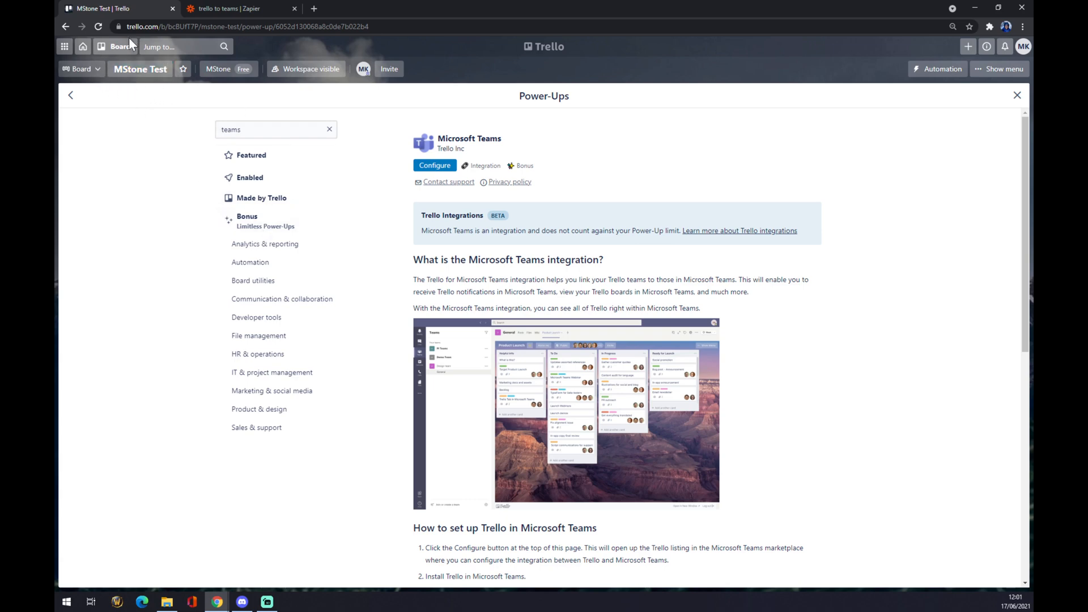
pyautogui.click(1017, 95)
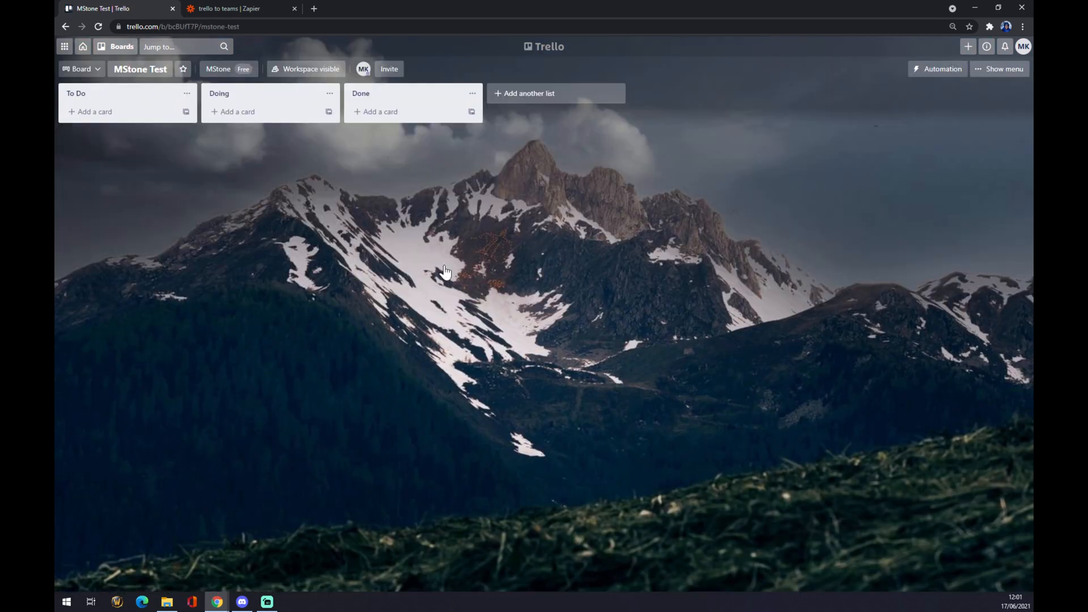
pyautogui.click(229, 9)
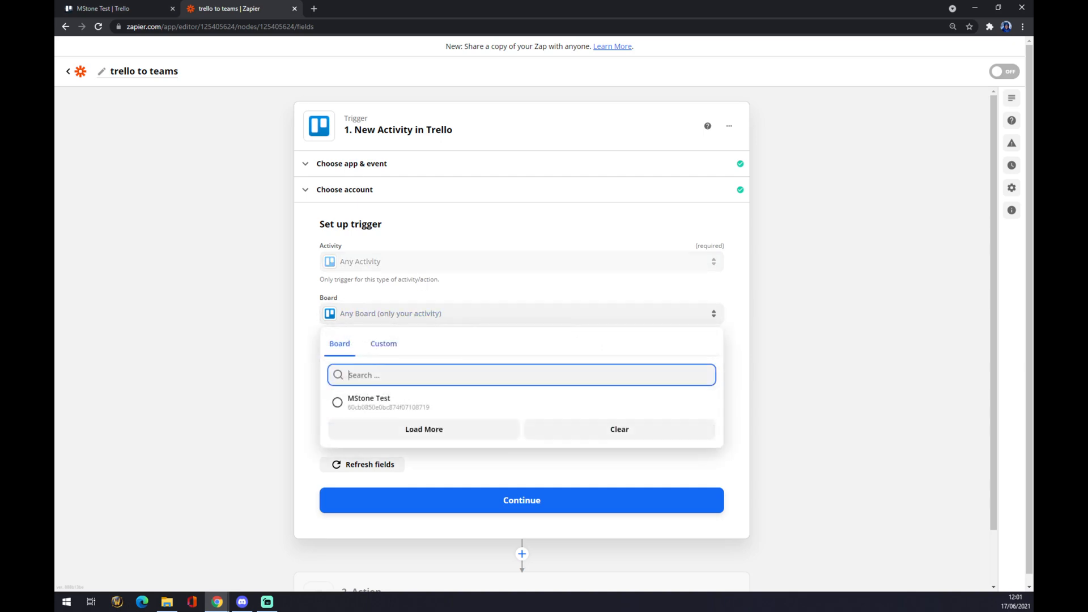
# Set the trigger board to MStone Test and skip the trigger test
pyautogui.click(368, 401)
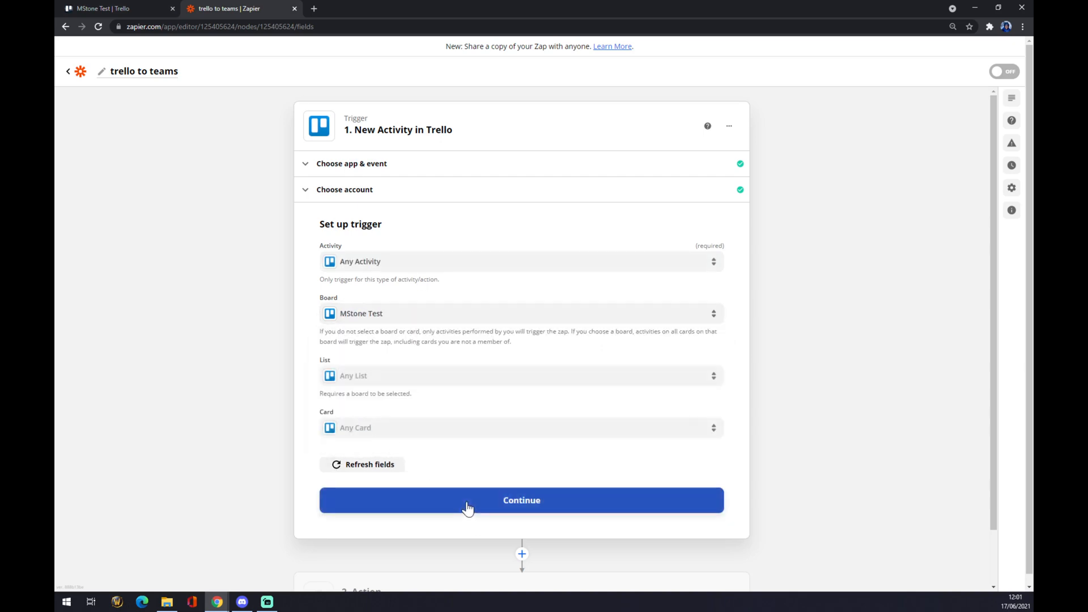
pyautogui.click(522, 375)
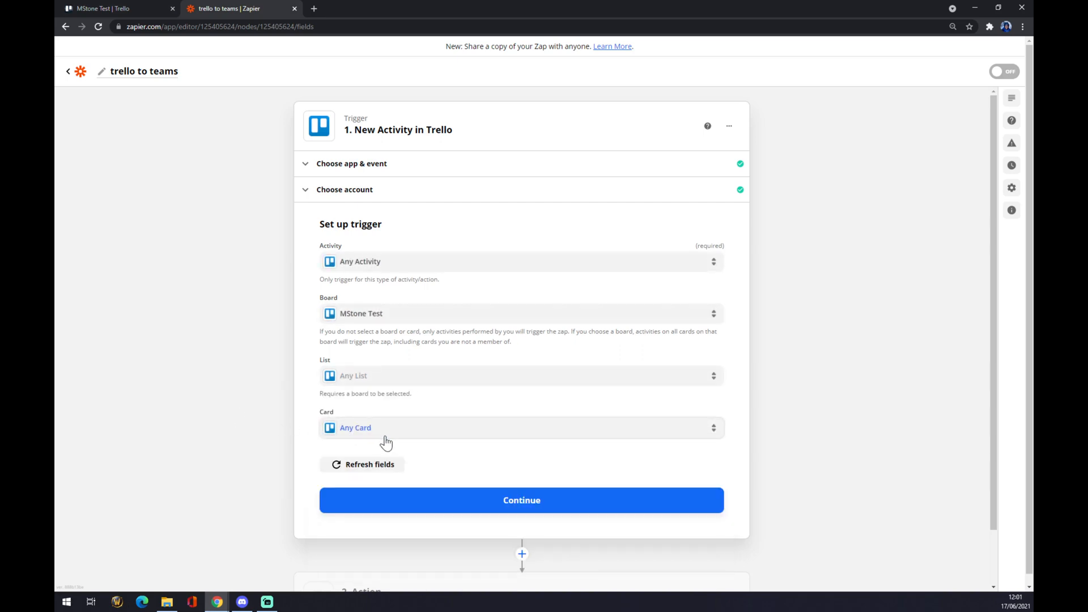
pyautogui.click(521, 500)
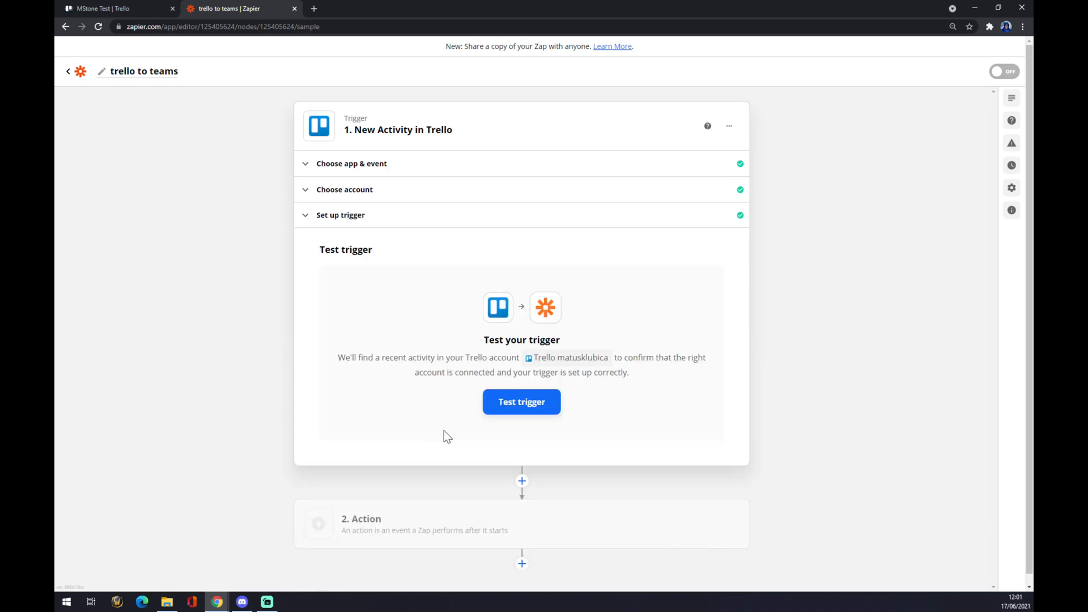
pyautogui.click(424, 524)
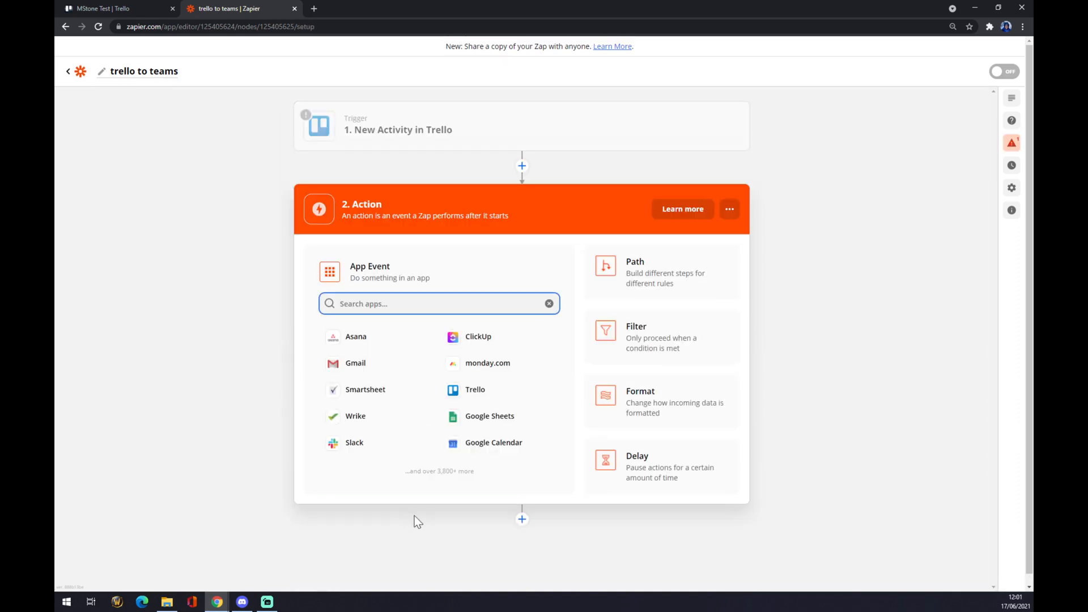
pyautogui.moveTo(374, 496)
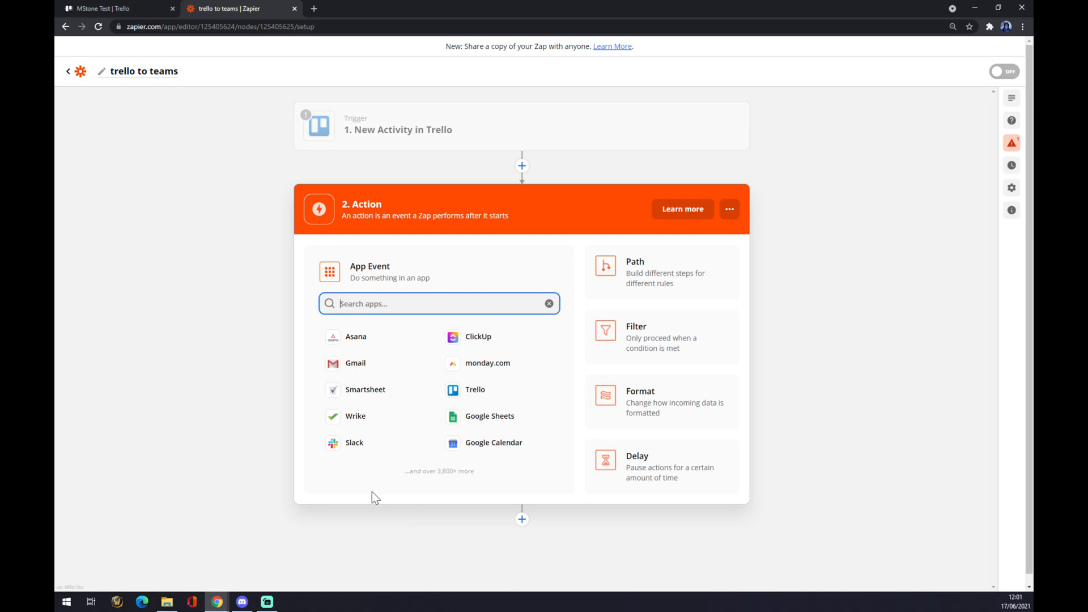
# Set the action app to Microsoft Teams with Create Channel as the event
pyautogui.write('teams')
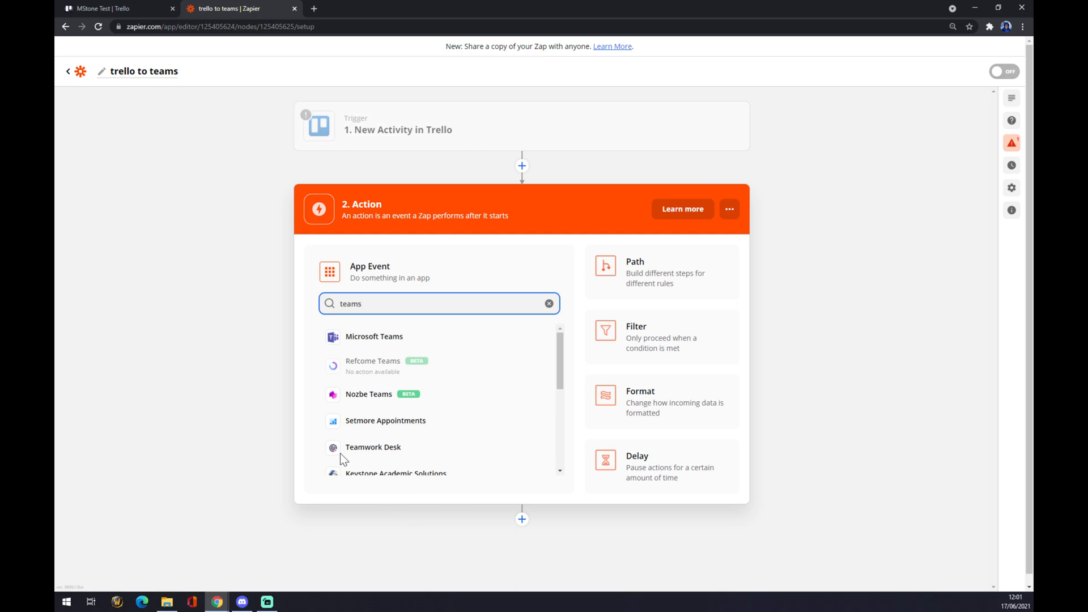
pyautogui.click(374, 336)
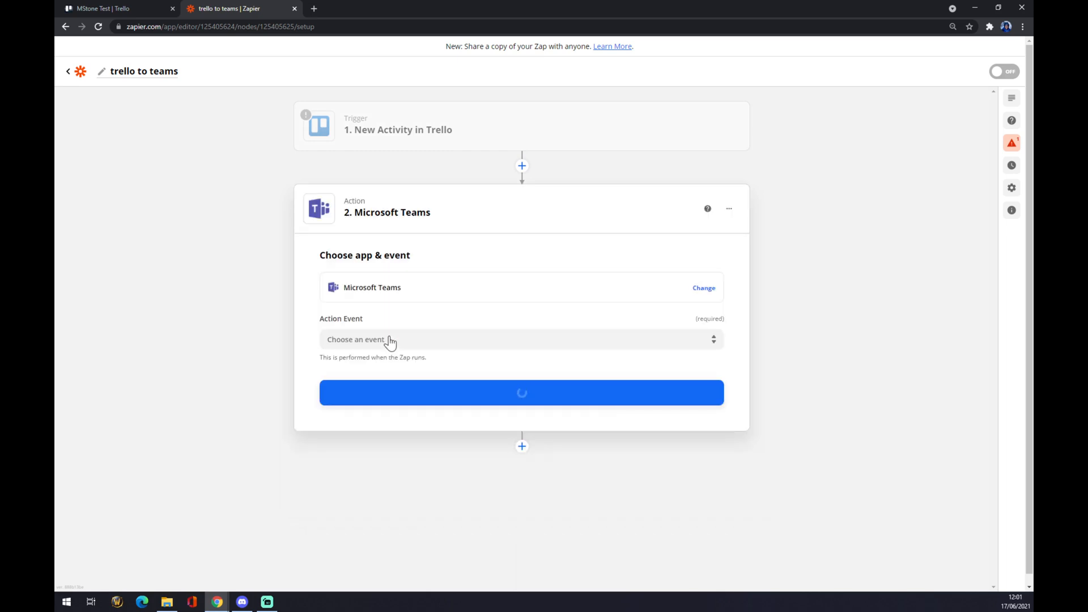
pyautogui.click(522, 340)
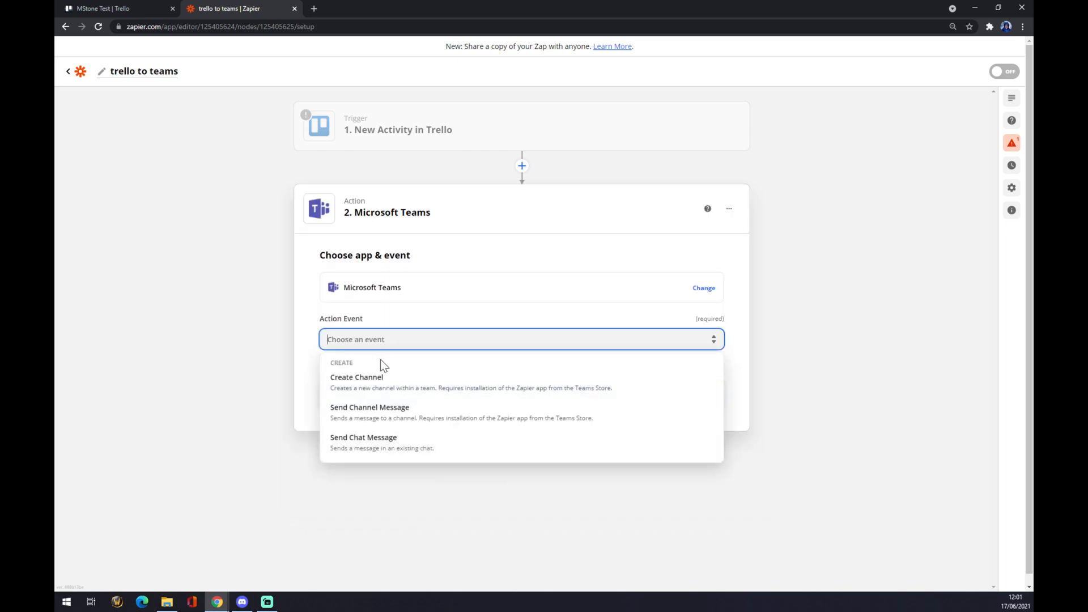
pyautogui.moveTo(408, 192)
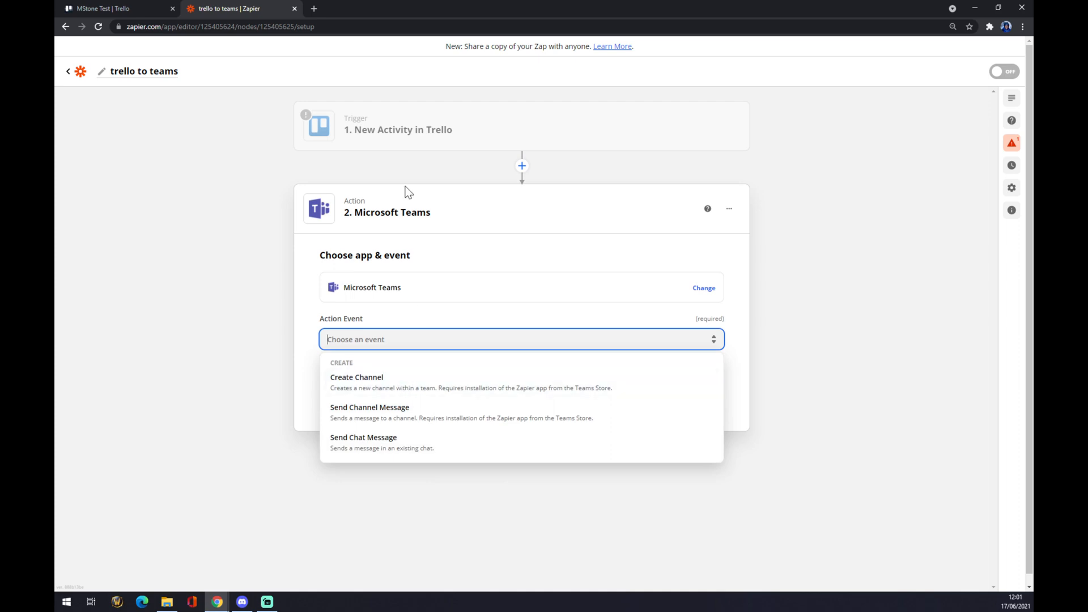
pyautogui.moveTo(416, 383)
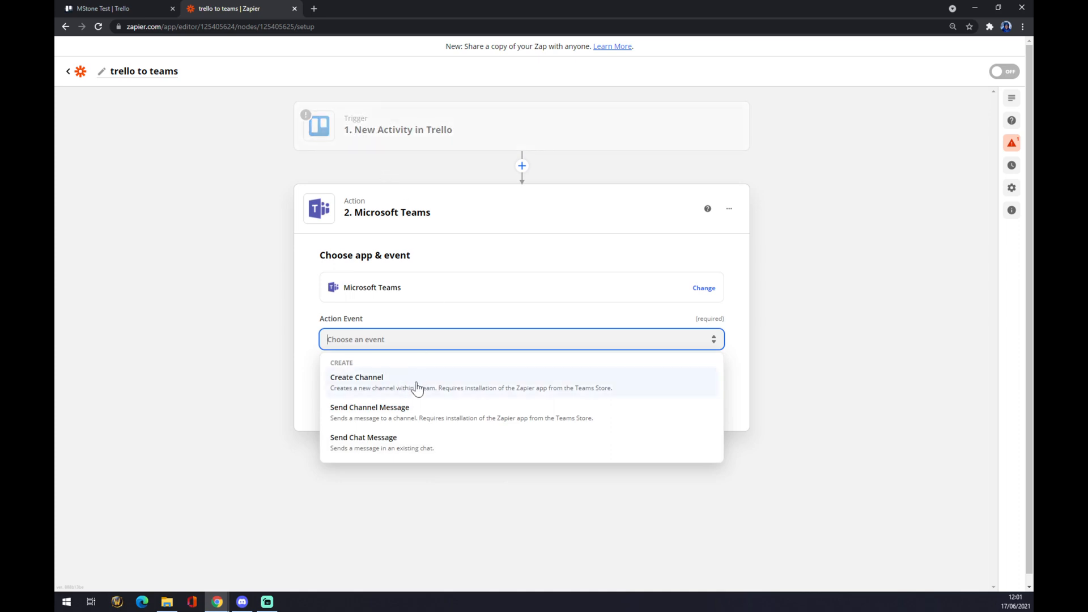
pyautogui.click(356, 376)
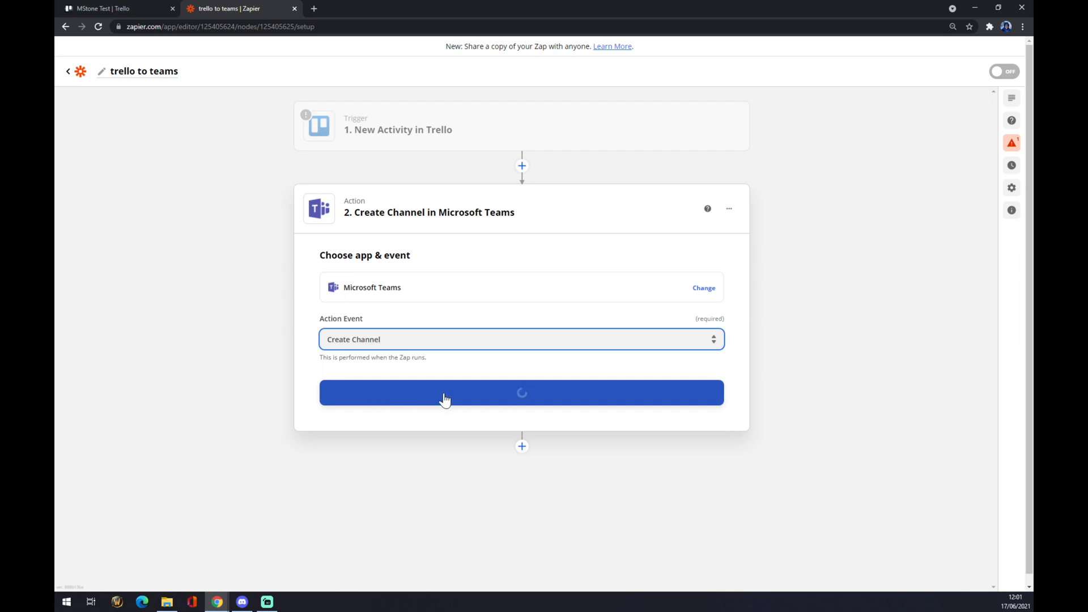